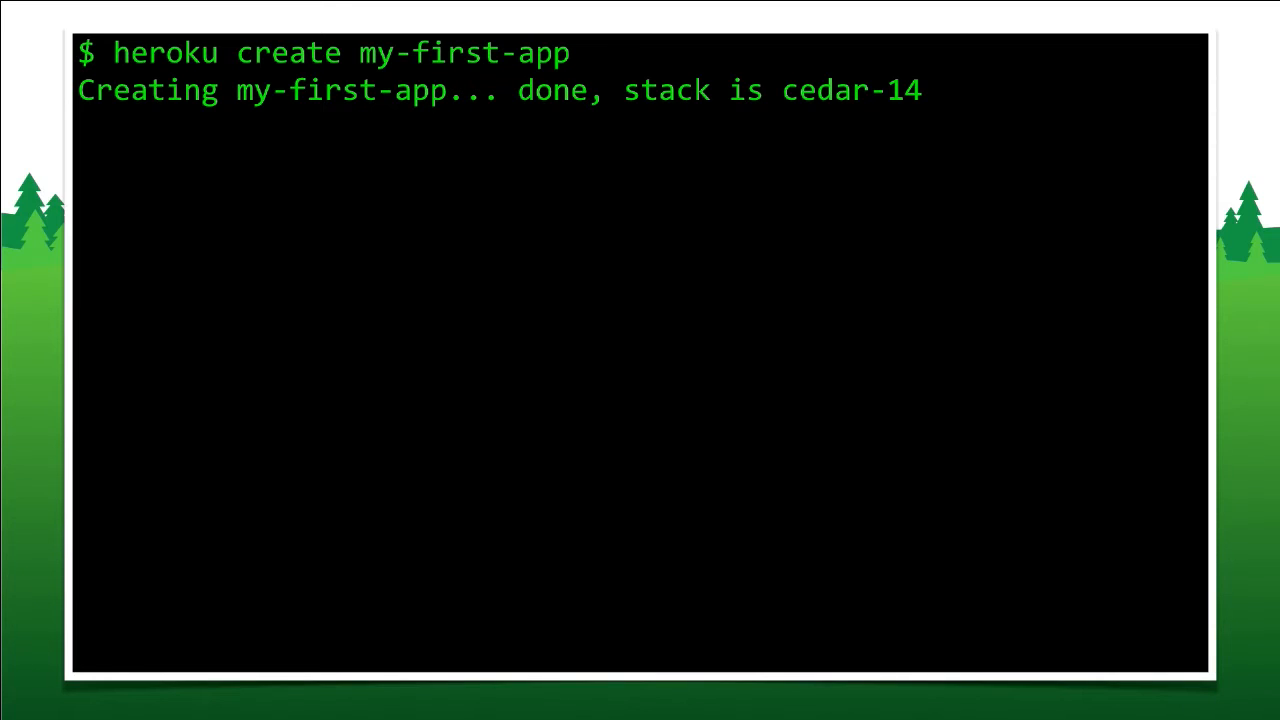
Step: Deploy the code to the new app with git push heroku master
text(git push heroku master)
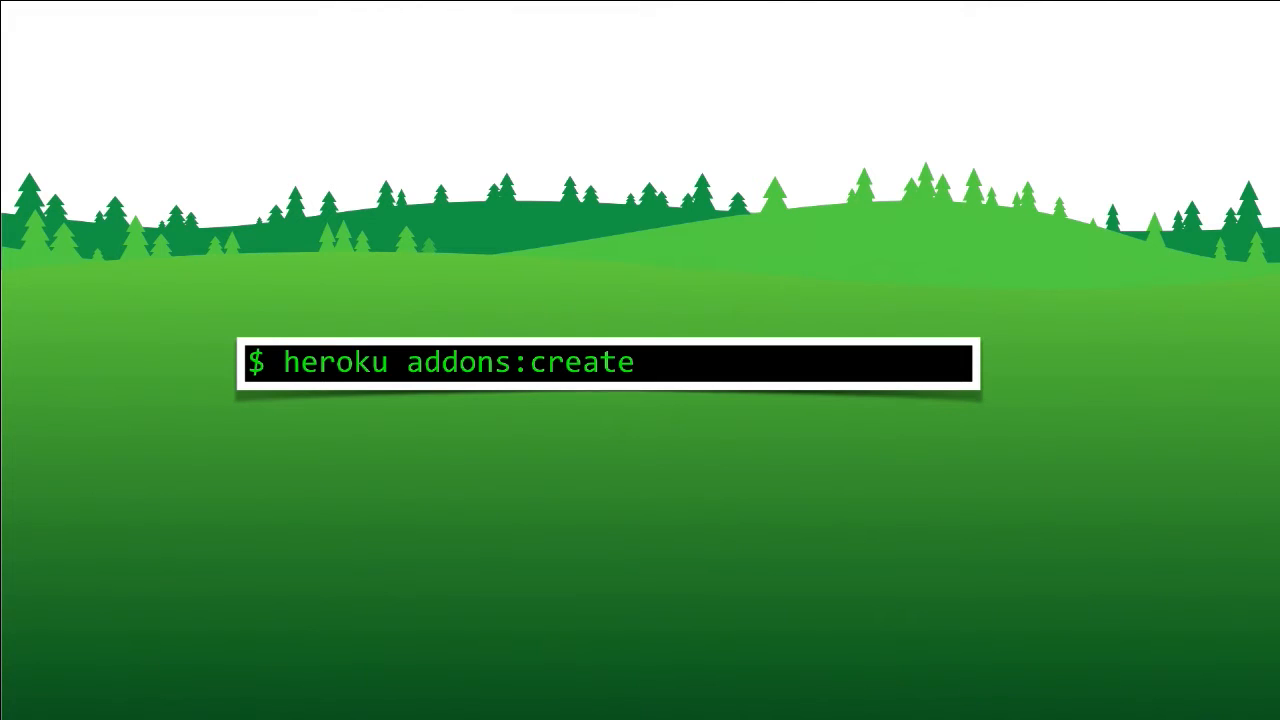
Step: List add-ons to create: heroku-postgresql, heroku-redis, foundelasticsearch, fastly, sendgrid, papertrail
text(heroku-postgresql)
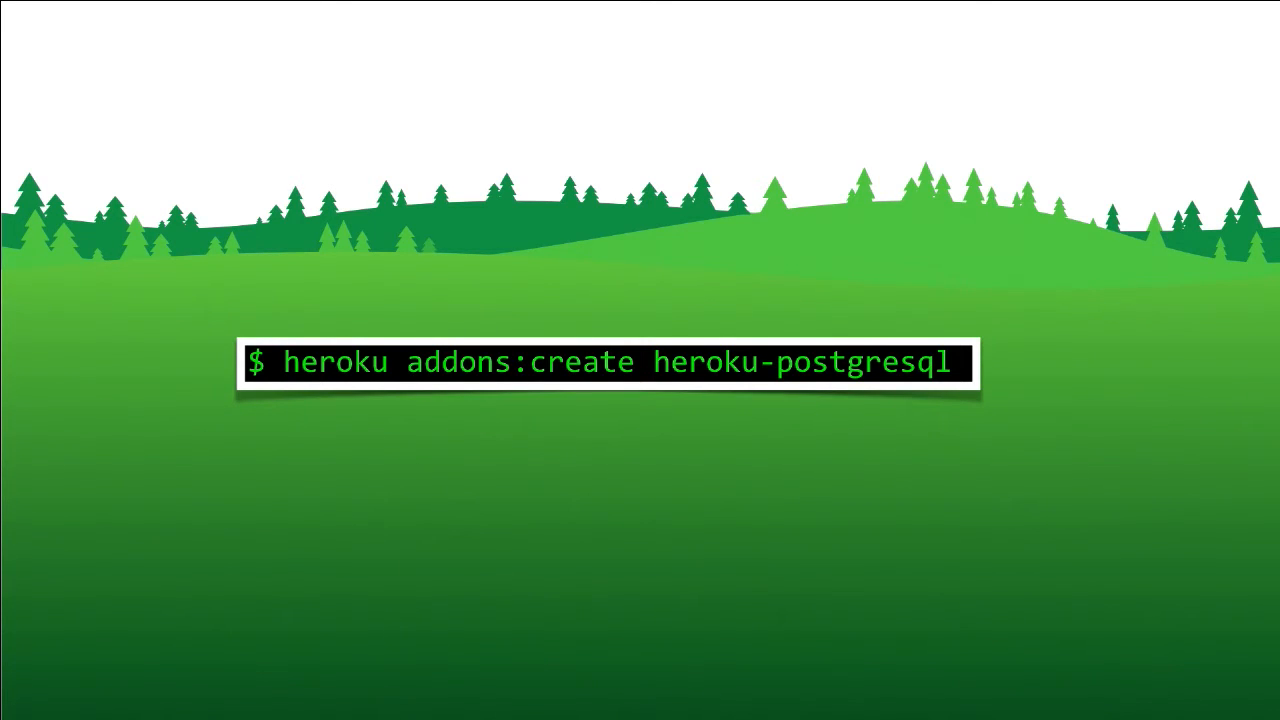
text(heroku-redis)
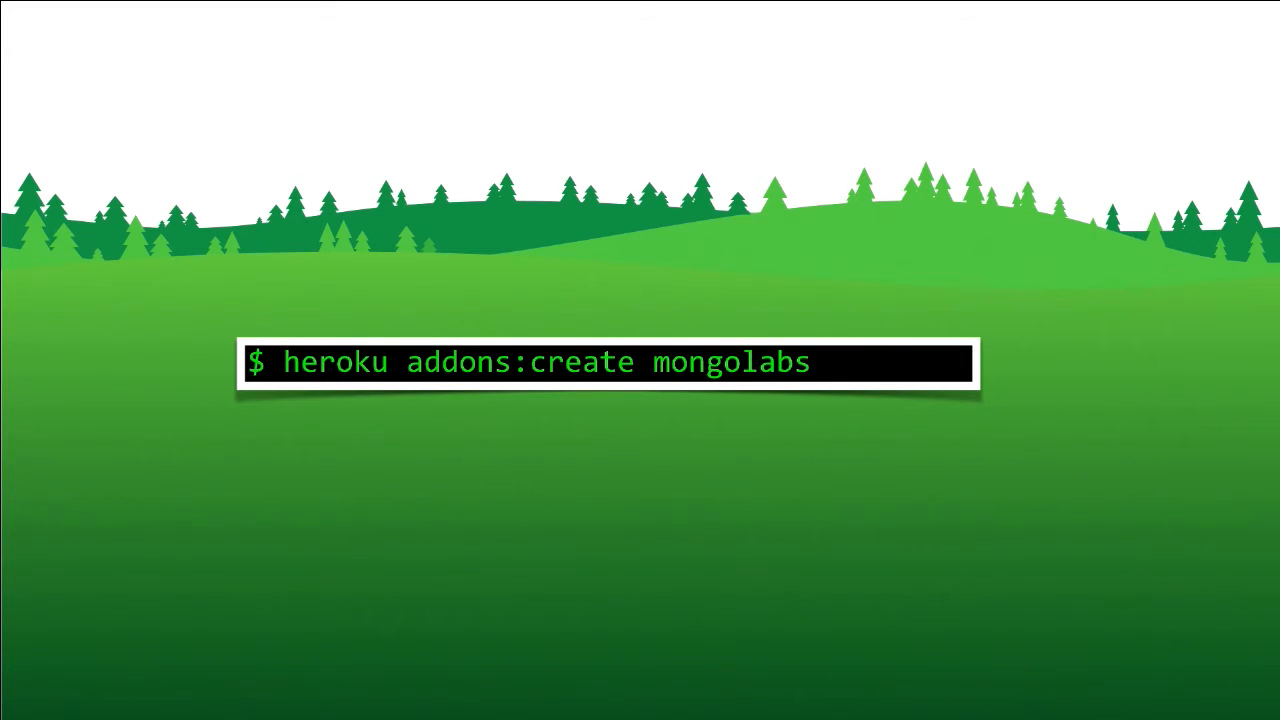
text(foundelast)
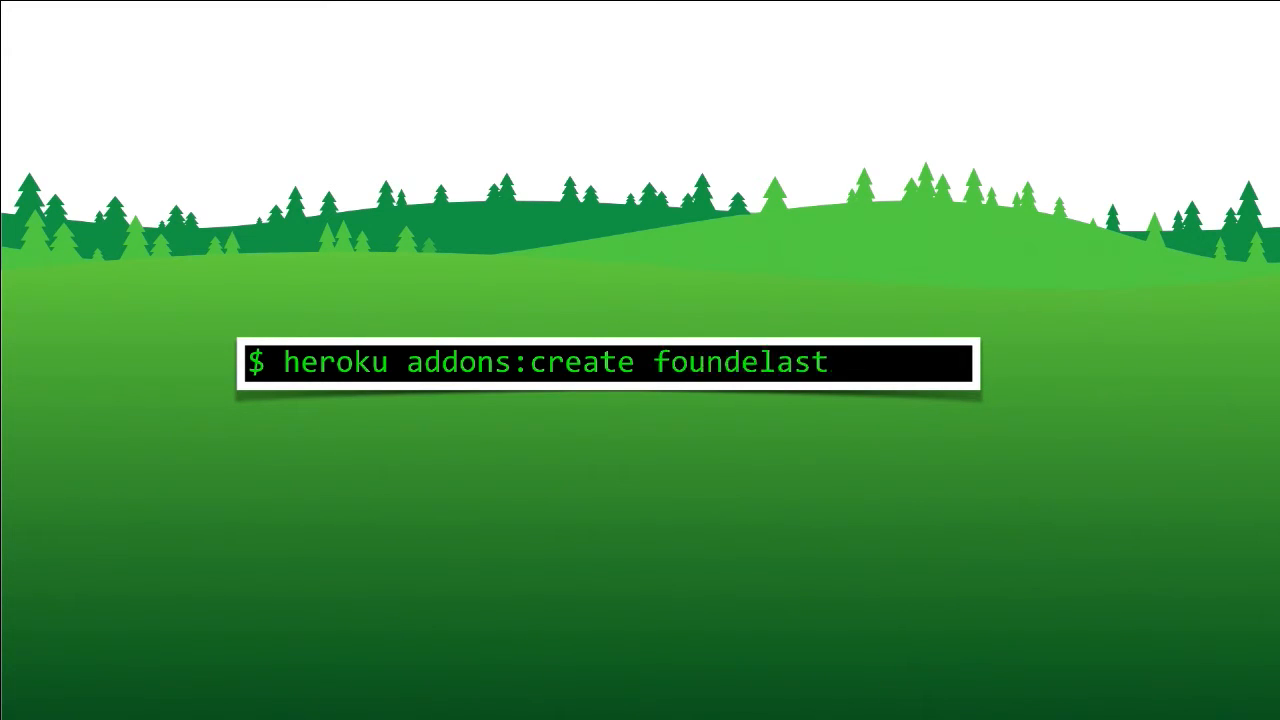
text(icsearch)
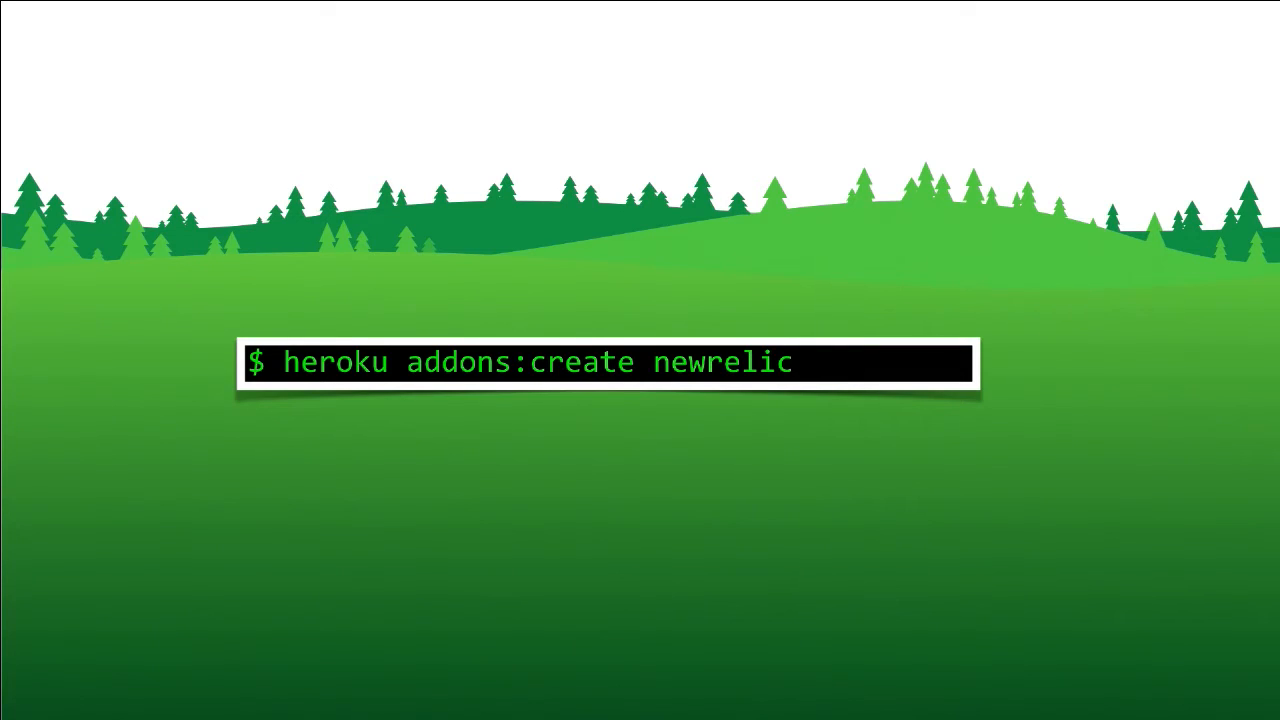
text(fastly)
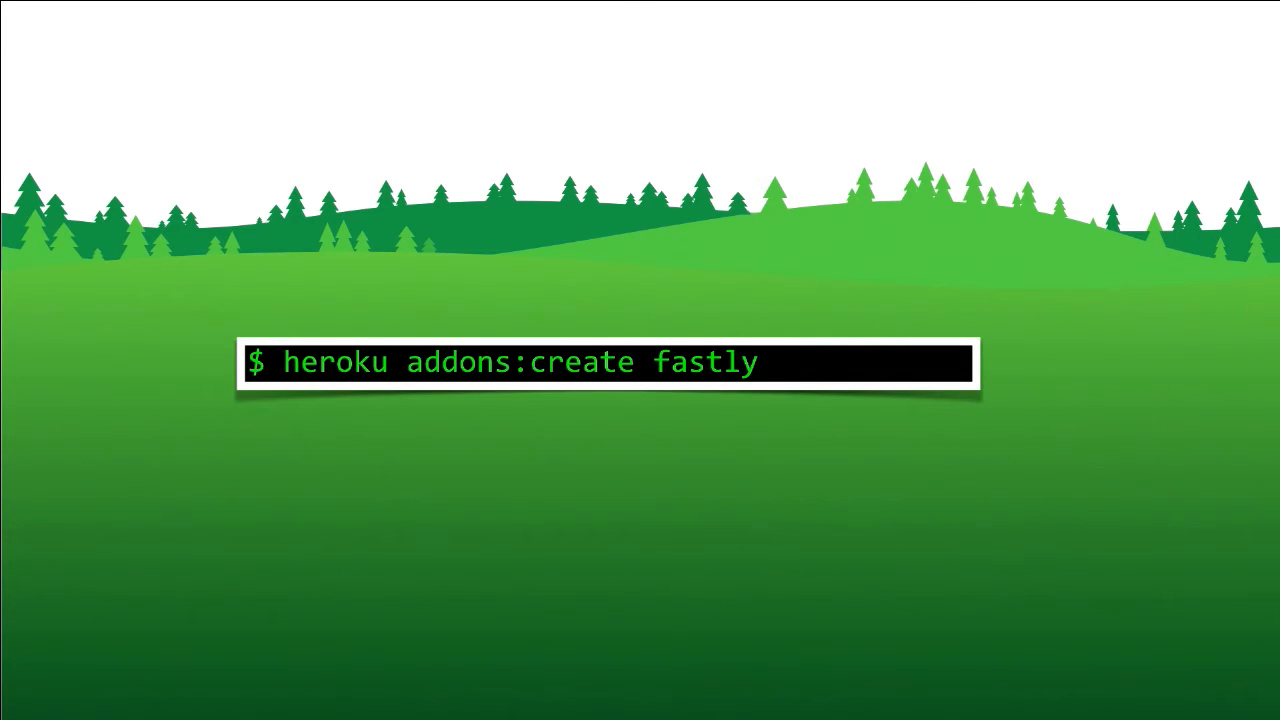
text(sendgrid)
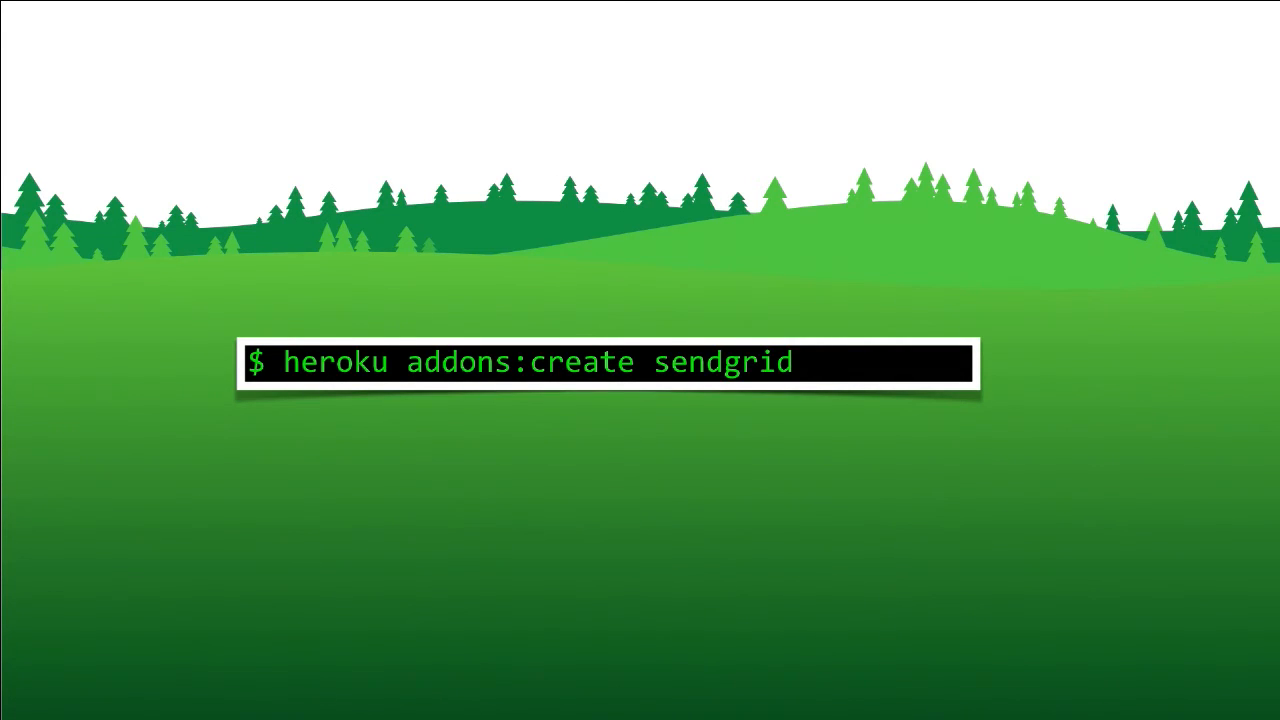
text(papertrail)
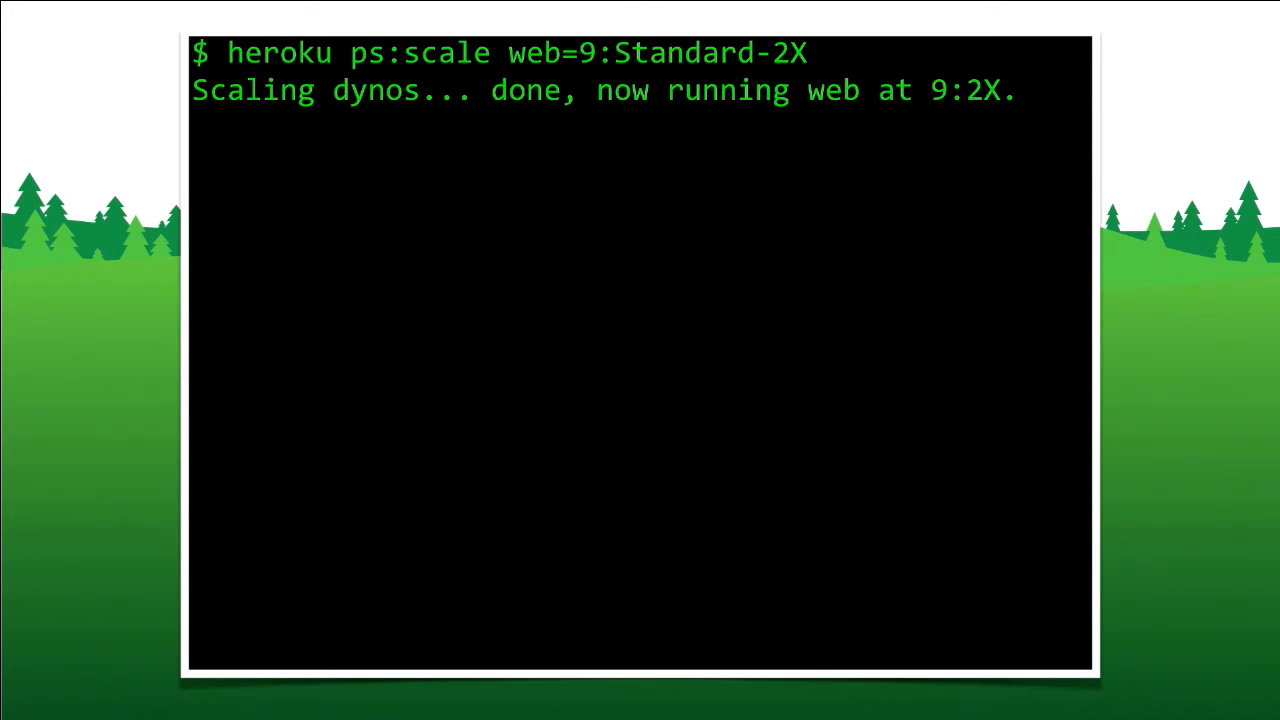
Step: List the dynos with heroku ps, then scale web back to one Standard-1X dyno
text(heroku ps)
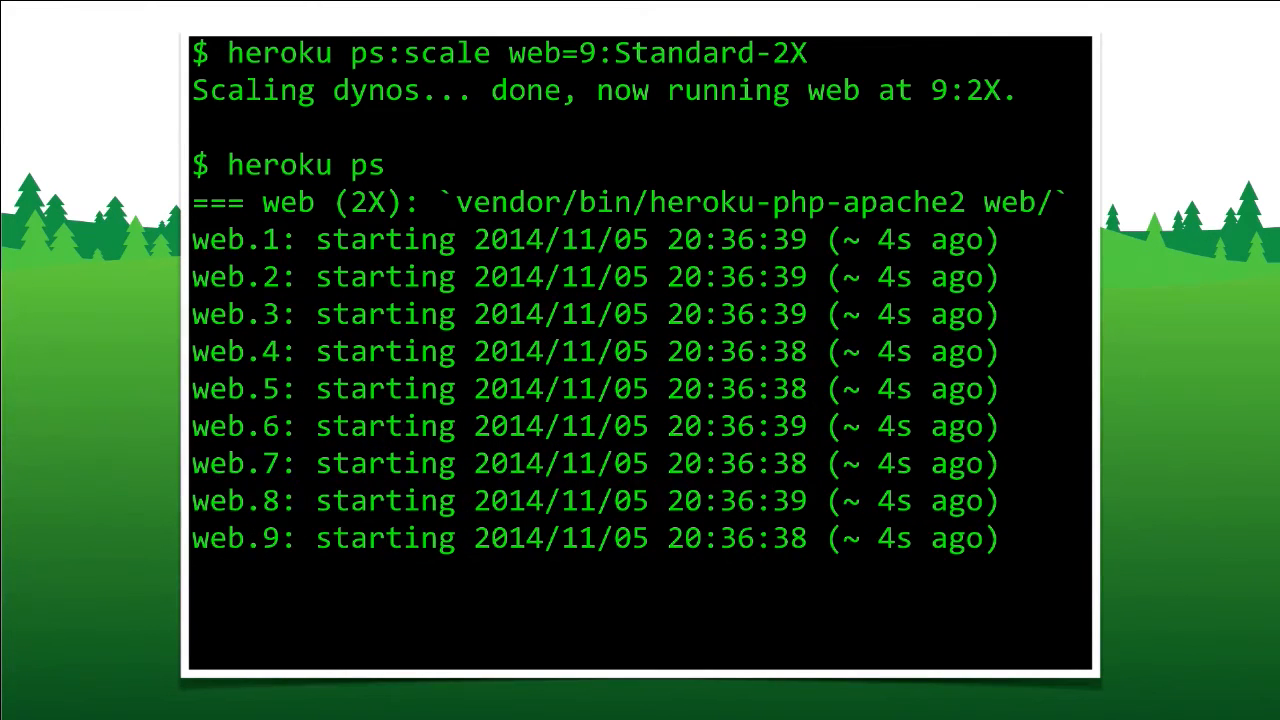
text(heroku ps:scale web=1:Standard-1X)
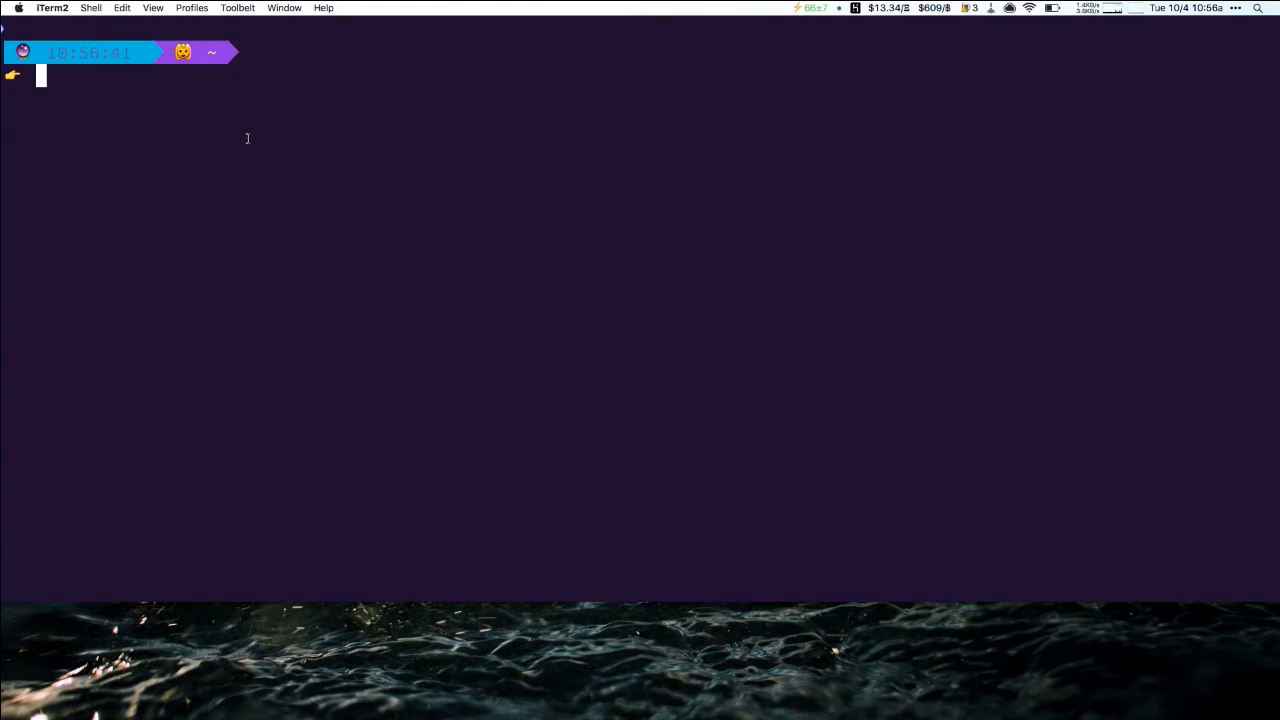
Step: Type hello at the prompt and discard it, leaving an empty prompt
text(hell)
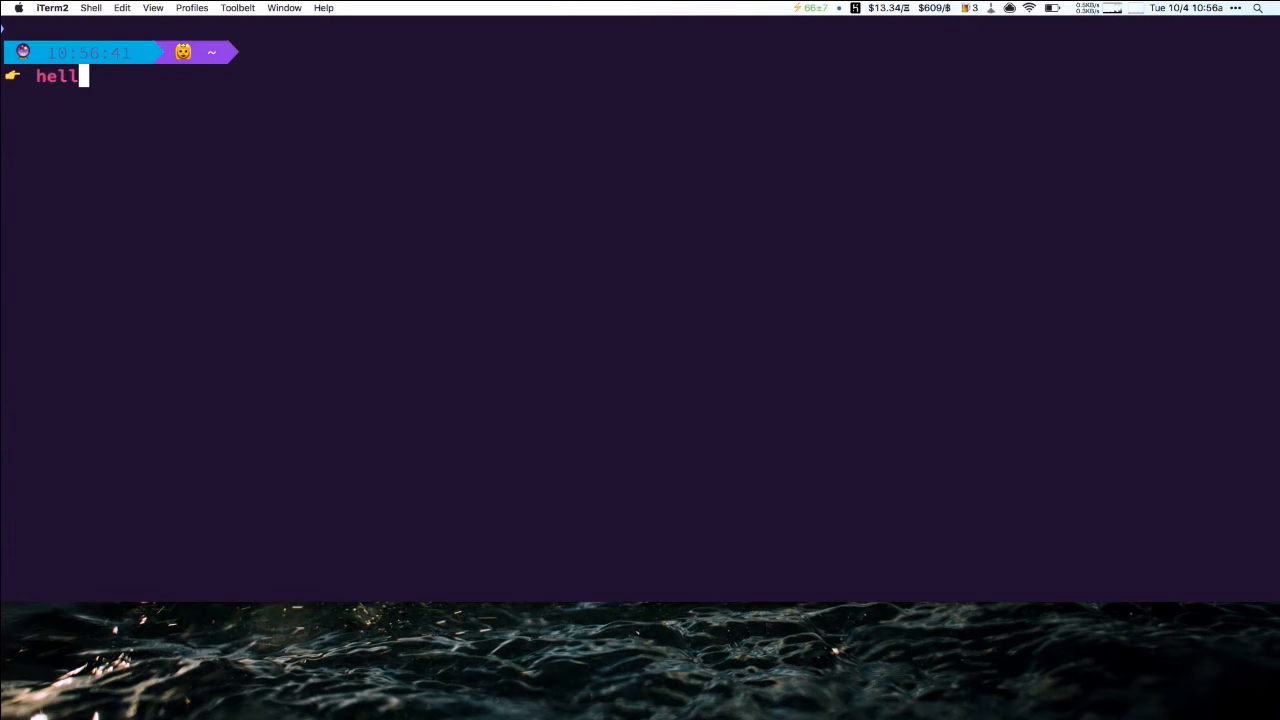
text(o)
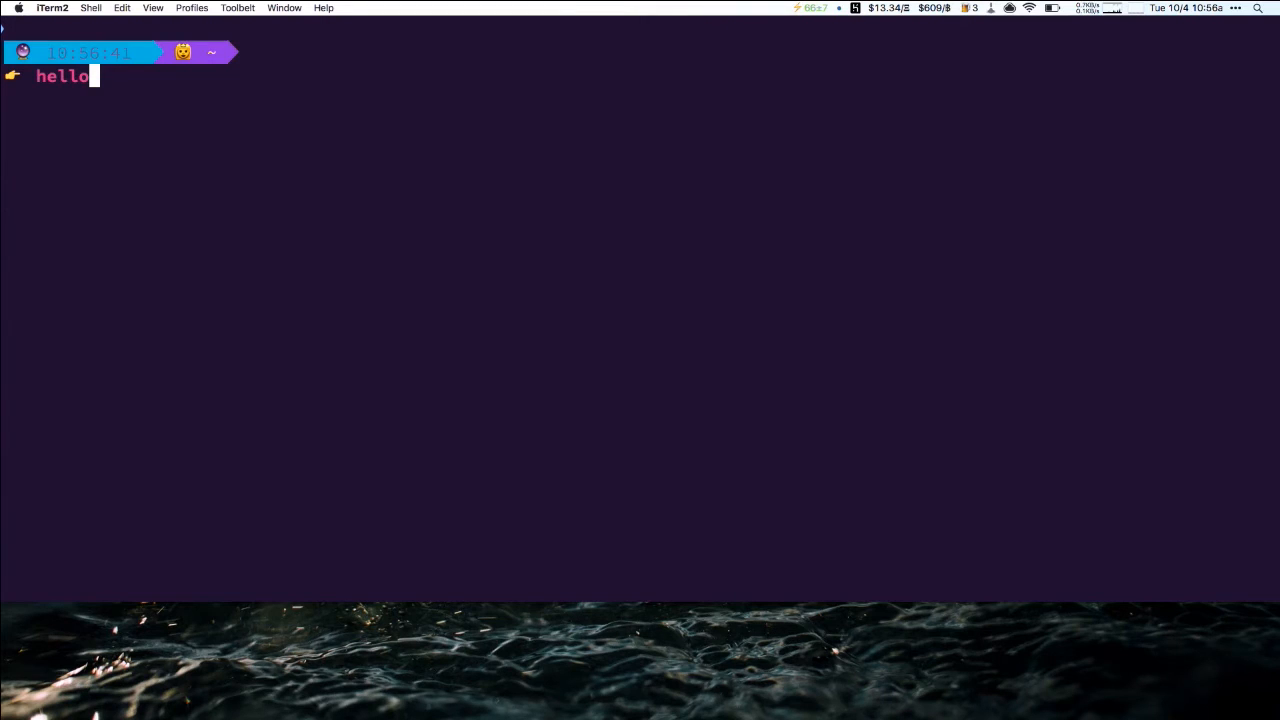
key(ctrl+u)
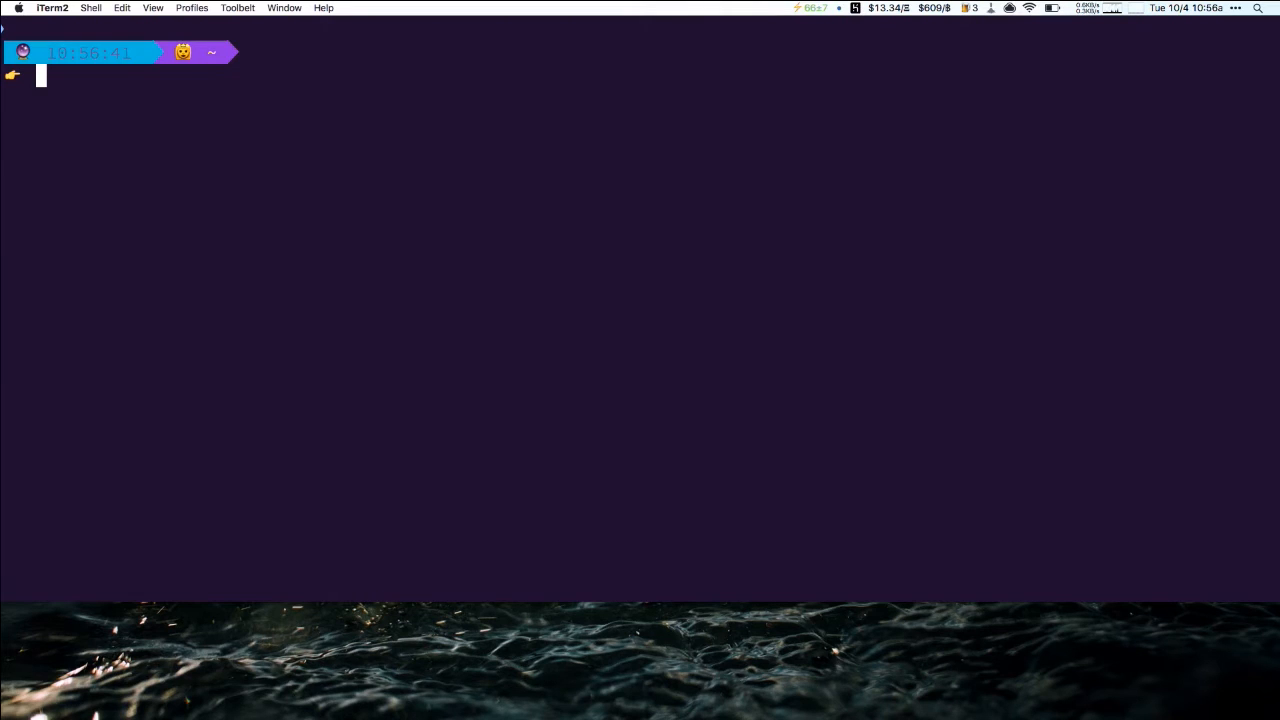
Step: Create the hello-world folder with index.php containing Hello World and initialise a git repository
text(mkdir hello-world)
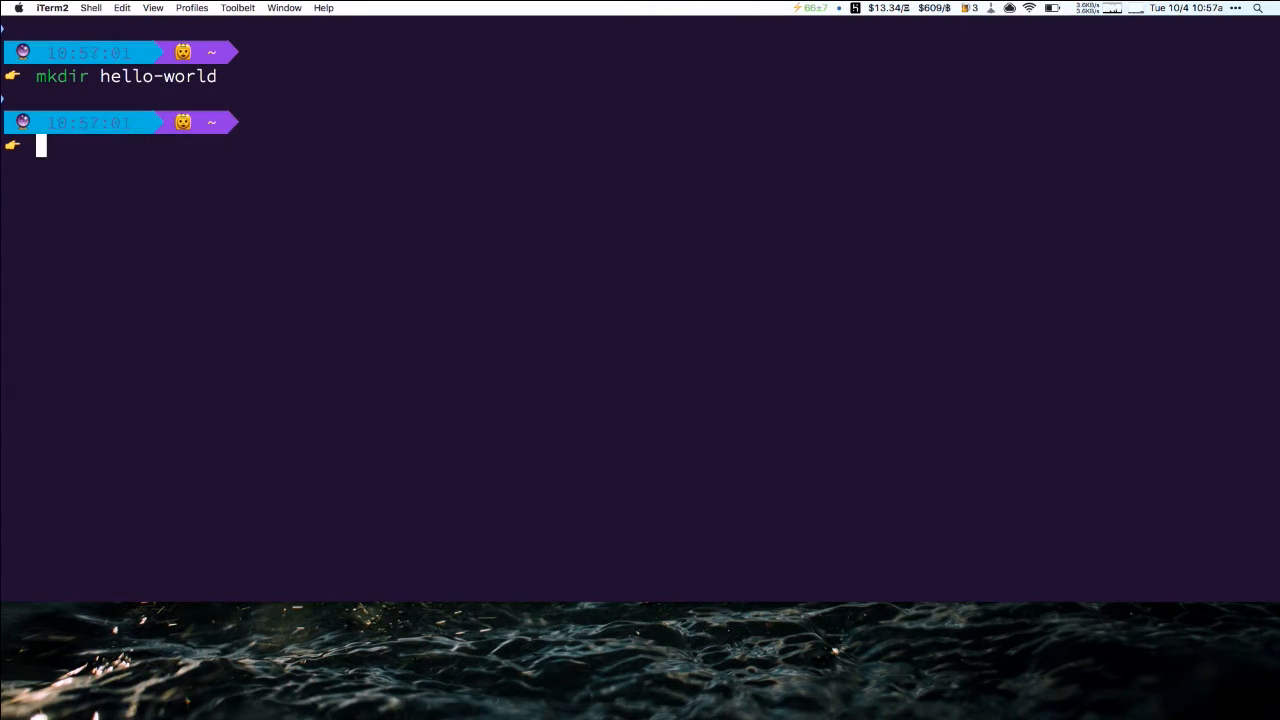
text(cd hello-world)
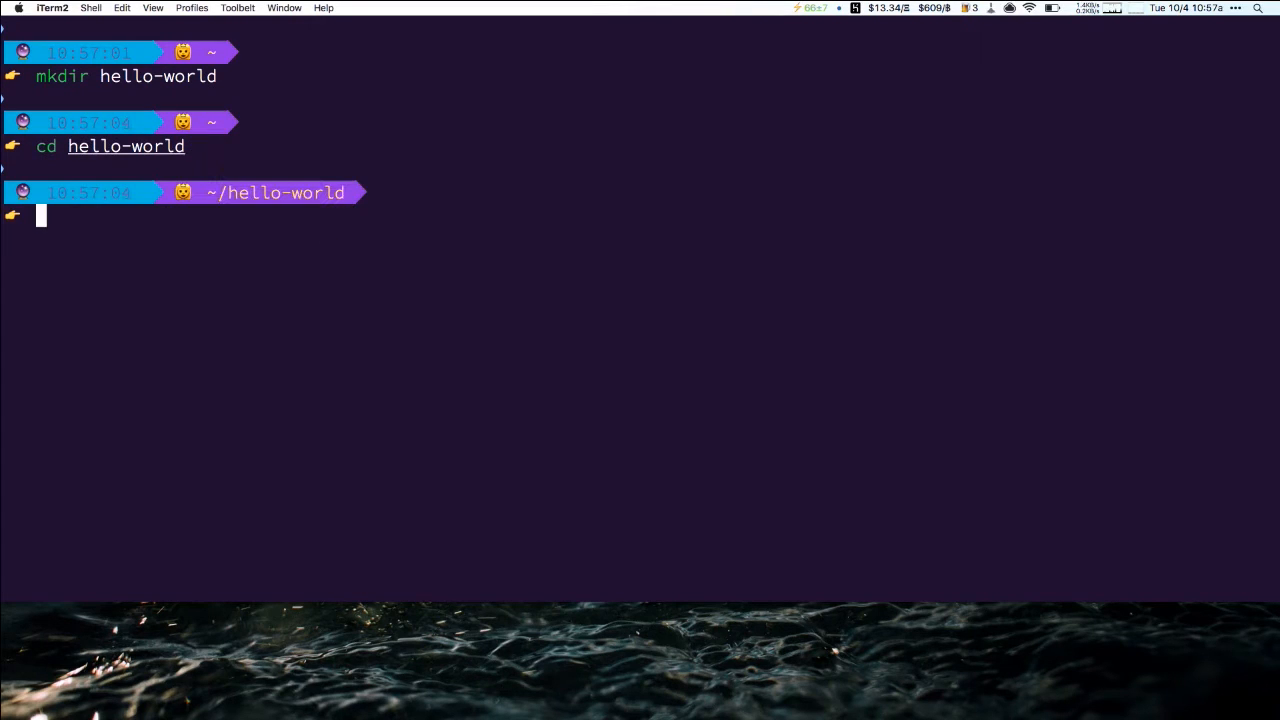
text(echo "Hello World" > index.php)
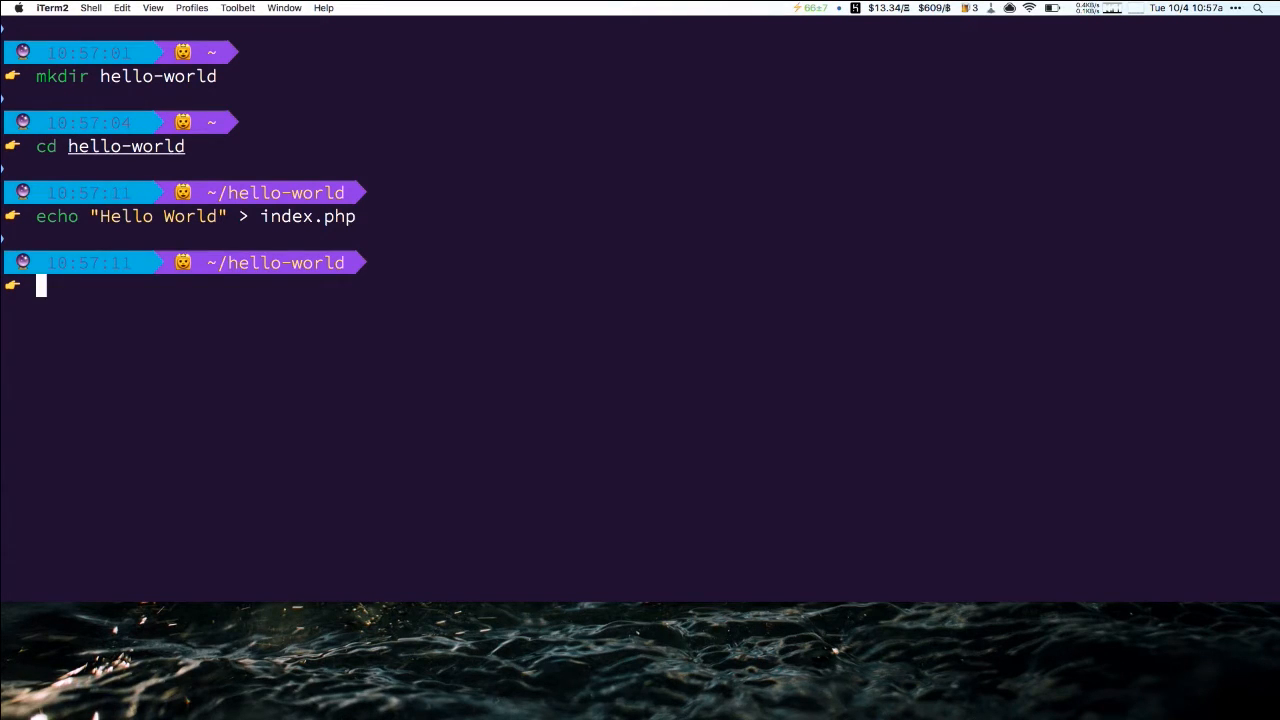
text(git init)
text(git commit -am 'Fist Heroku deploy. So)
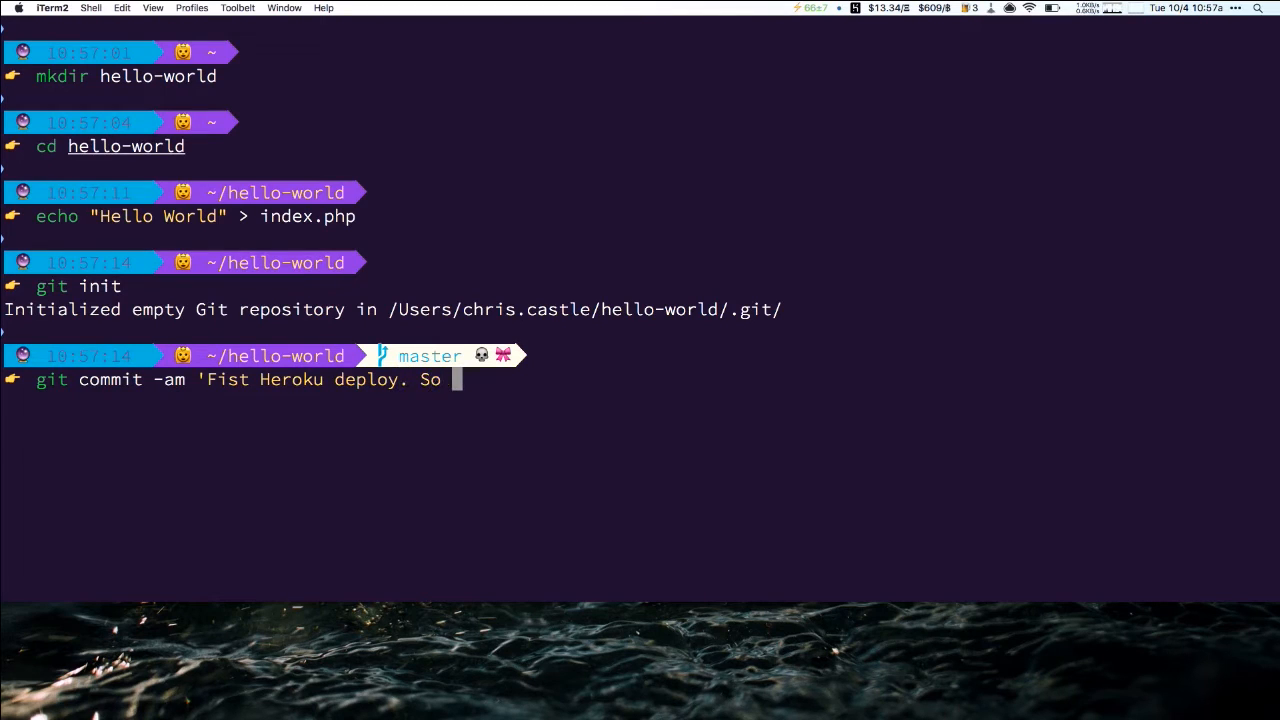
Step: Stage index.php for the first commit and prepare the heroku ps:scale web=1 command
text(easy')
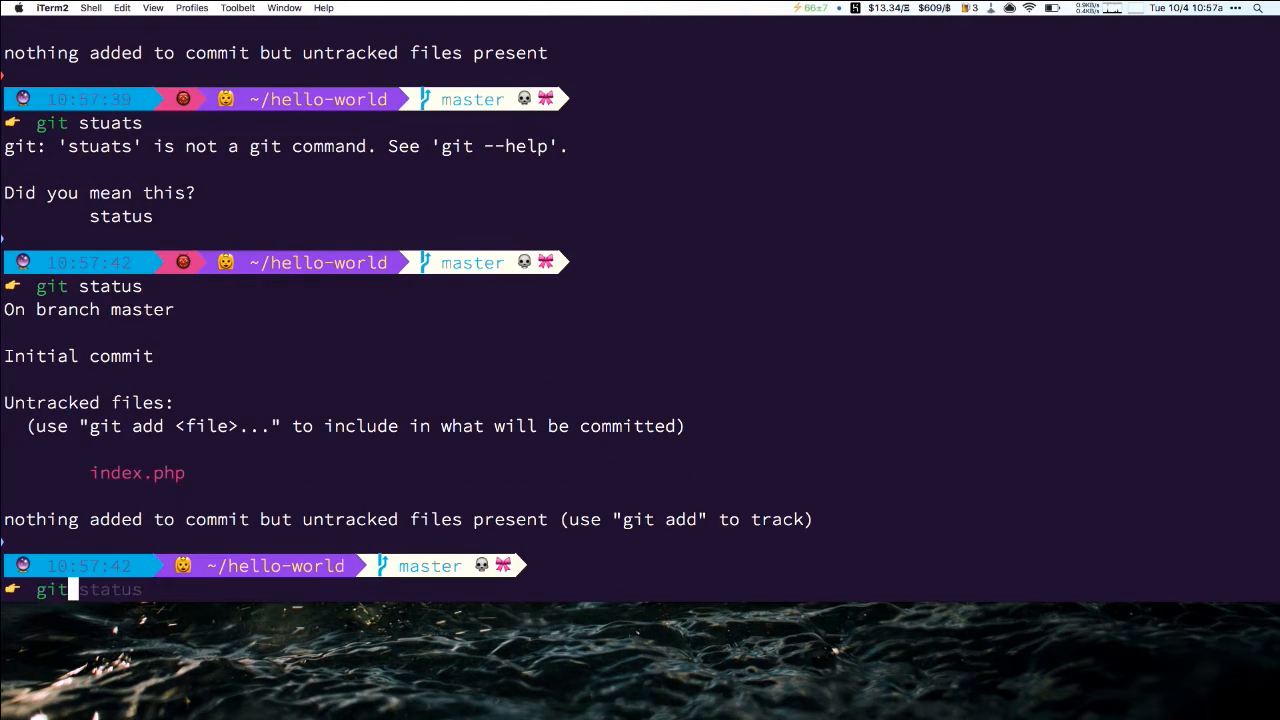
text(git add index.php)
text(git commit -m 'First commit for awesome hellow world app!)
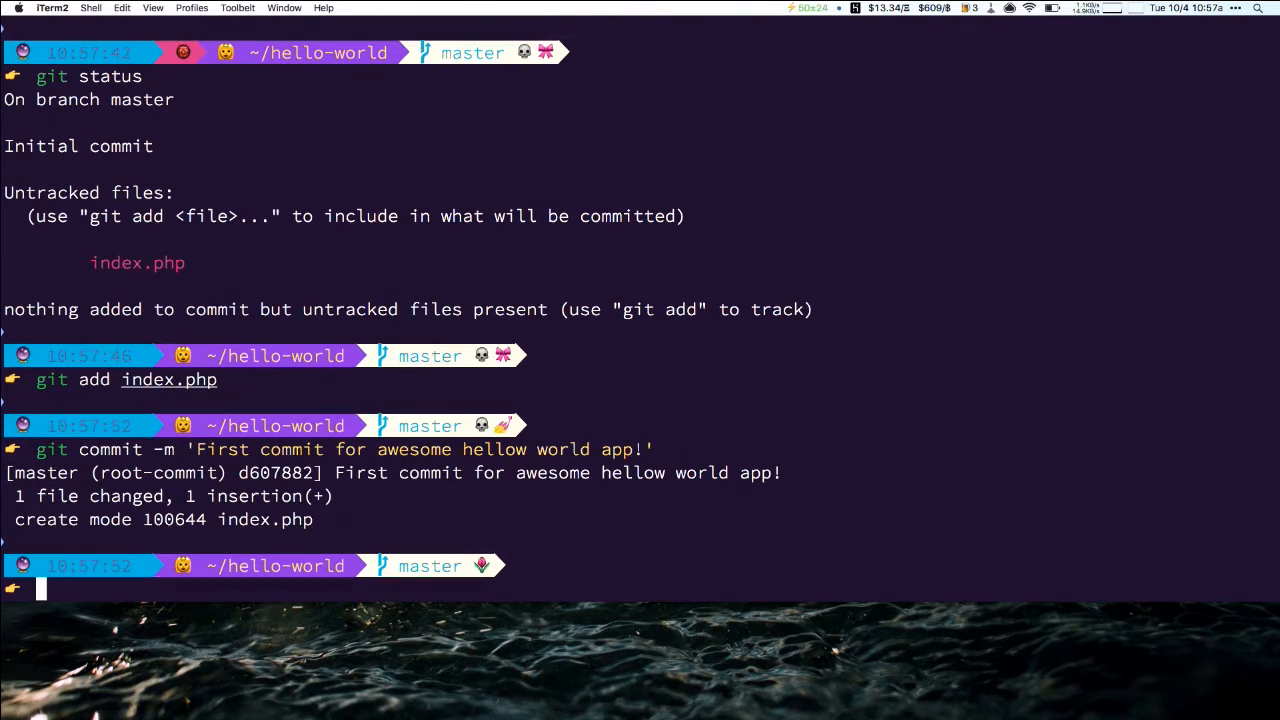
text(heroku ps:scale web=1)
text(heroku create)
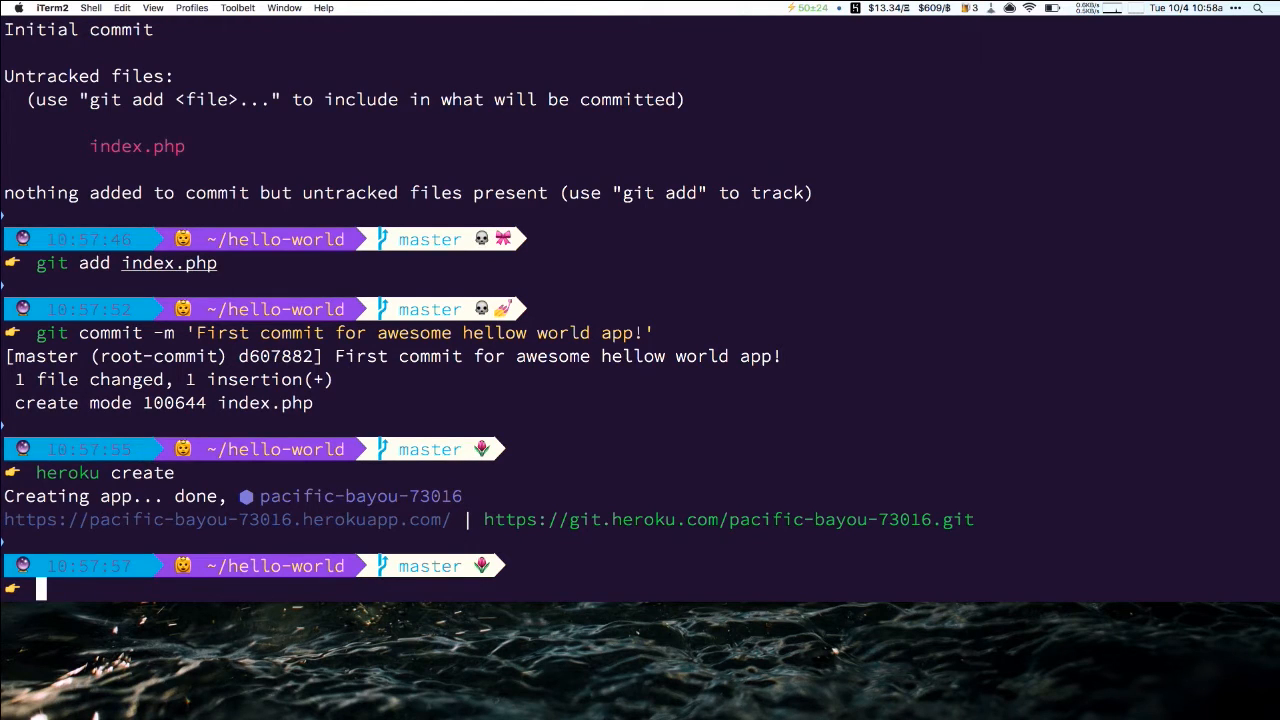
Step: Push master to Heroku and follow the PHP build output
text(git push heroku master)
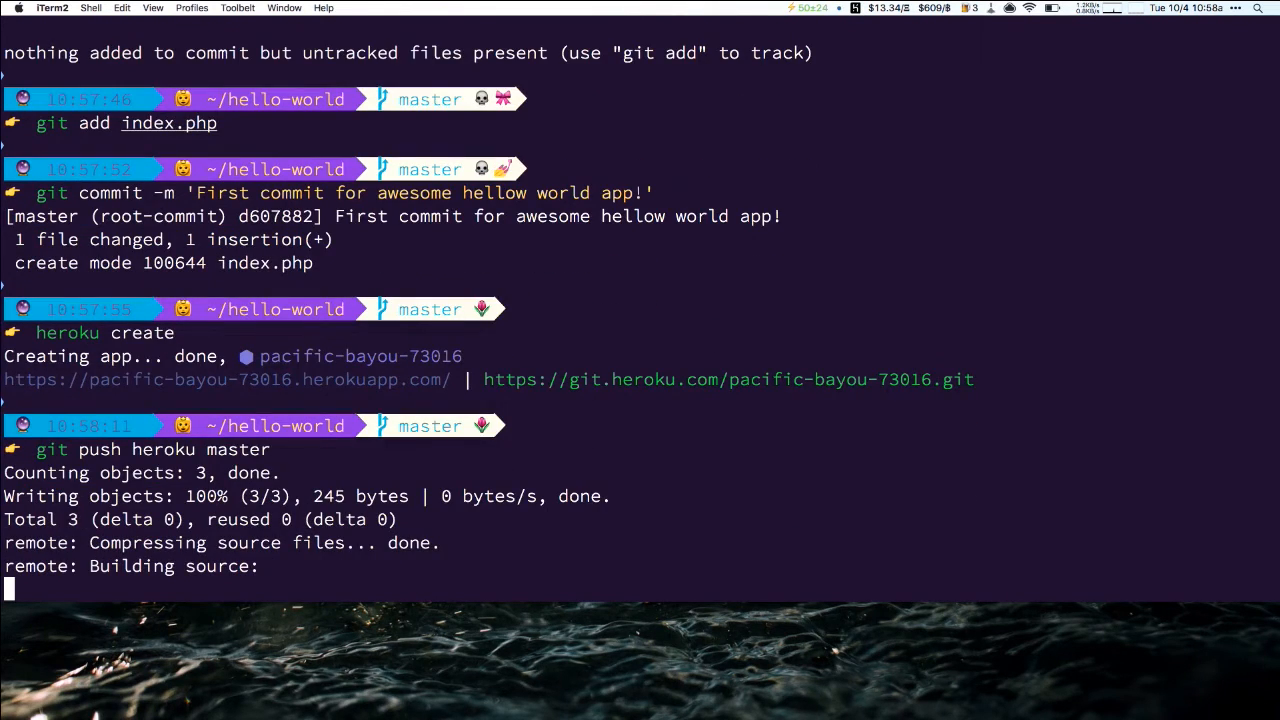
scroll(down, 3)
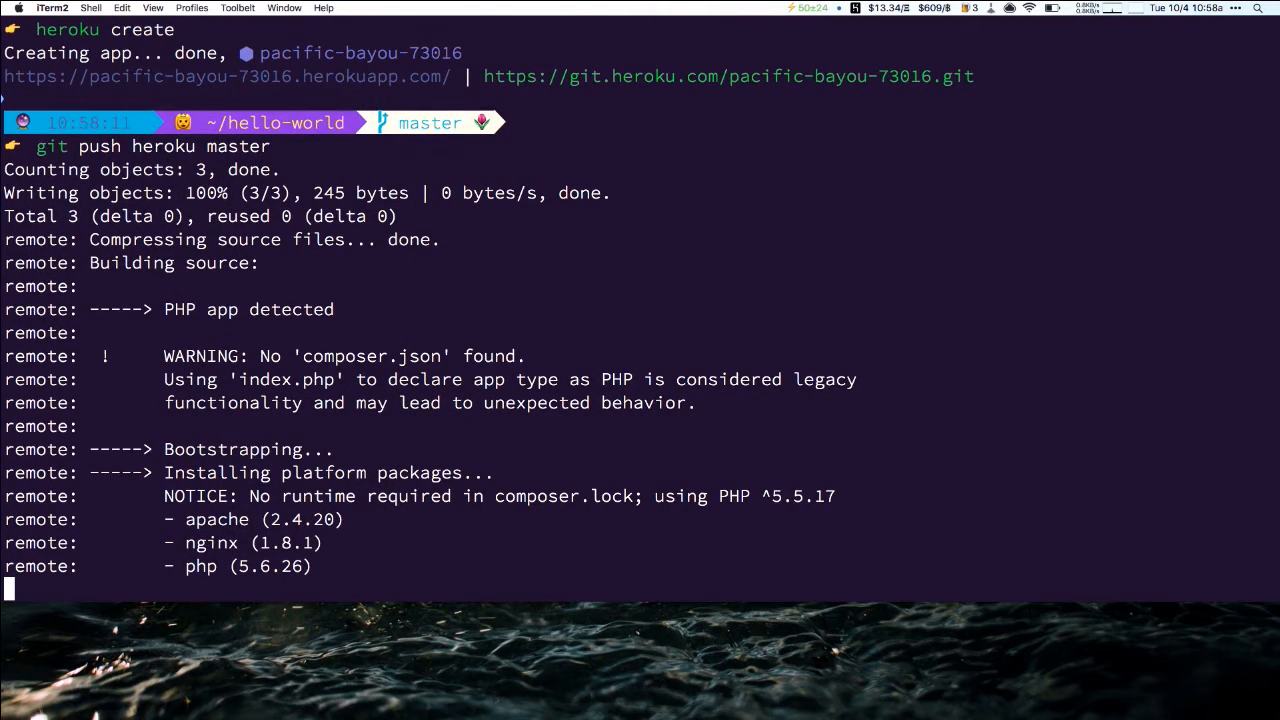
scroll(down, 3)
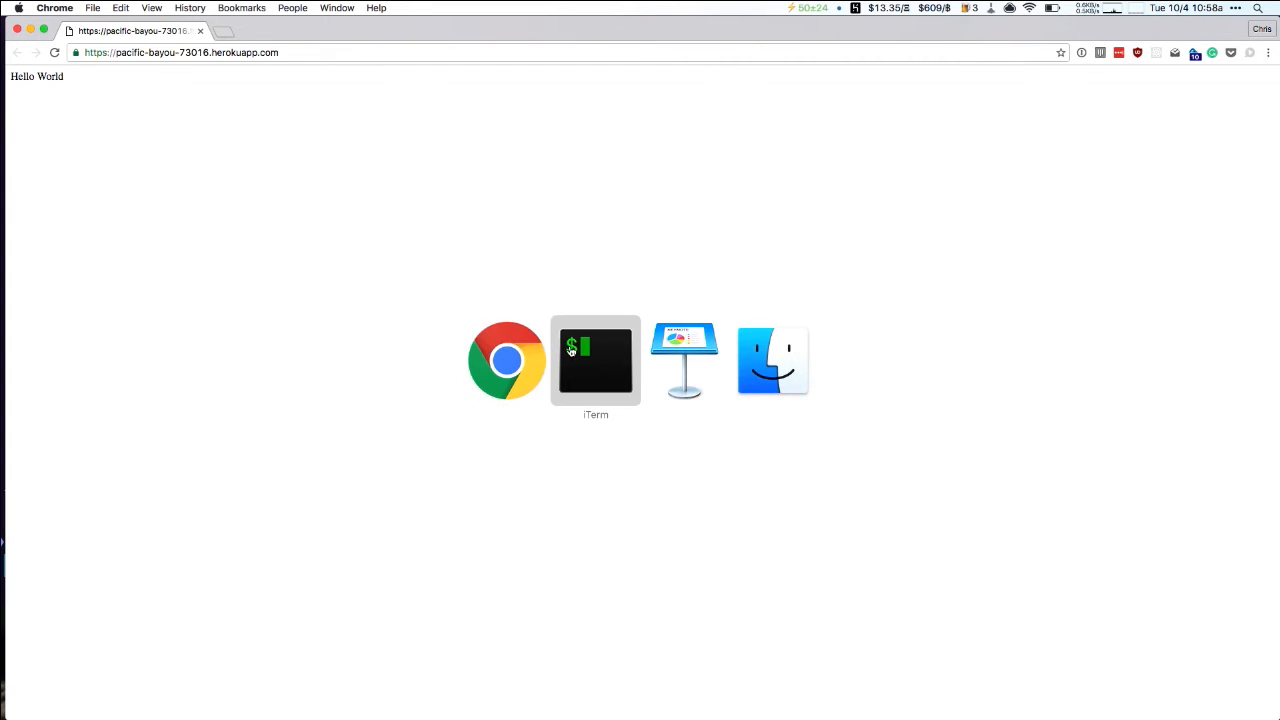
Step: Return from Chrome to the iTerm2 terminal window
click(596, 360)
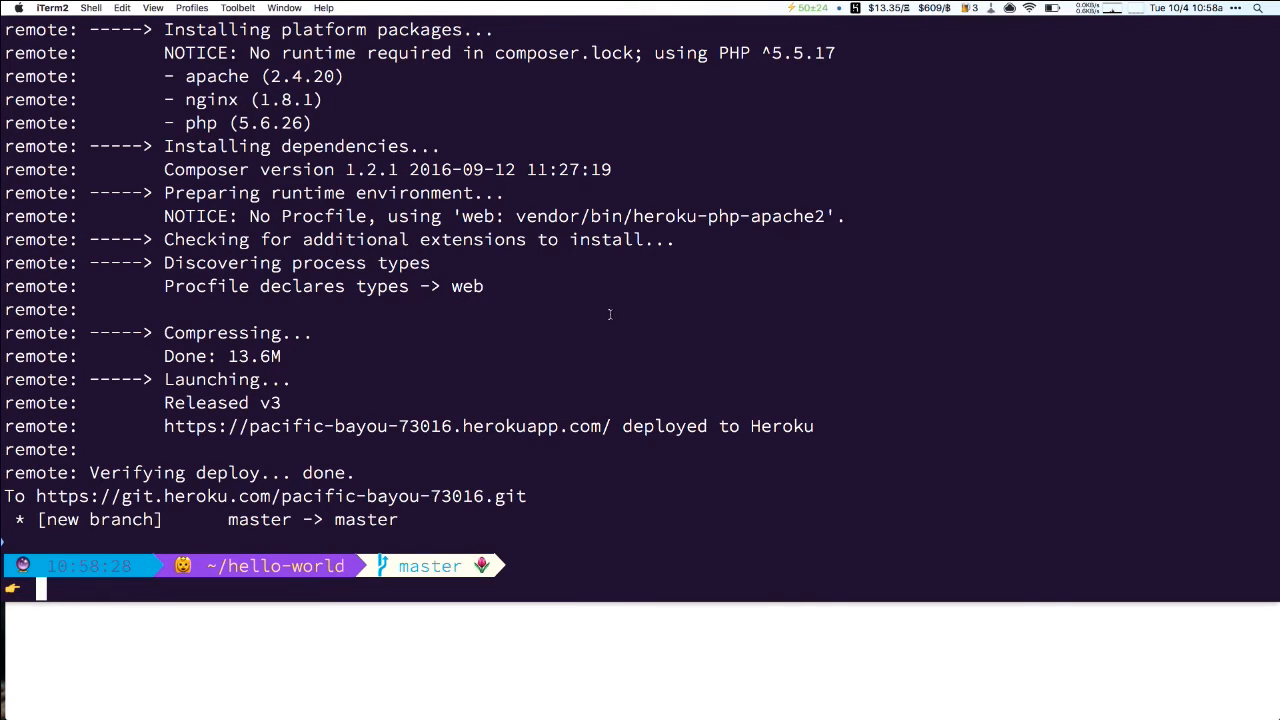
mouse_move(754, 304)
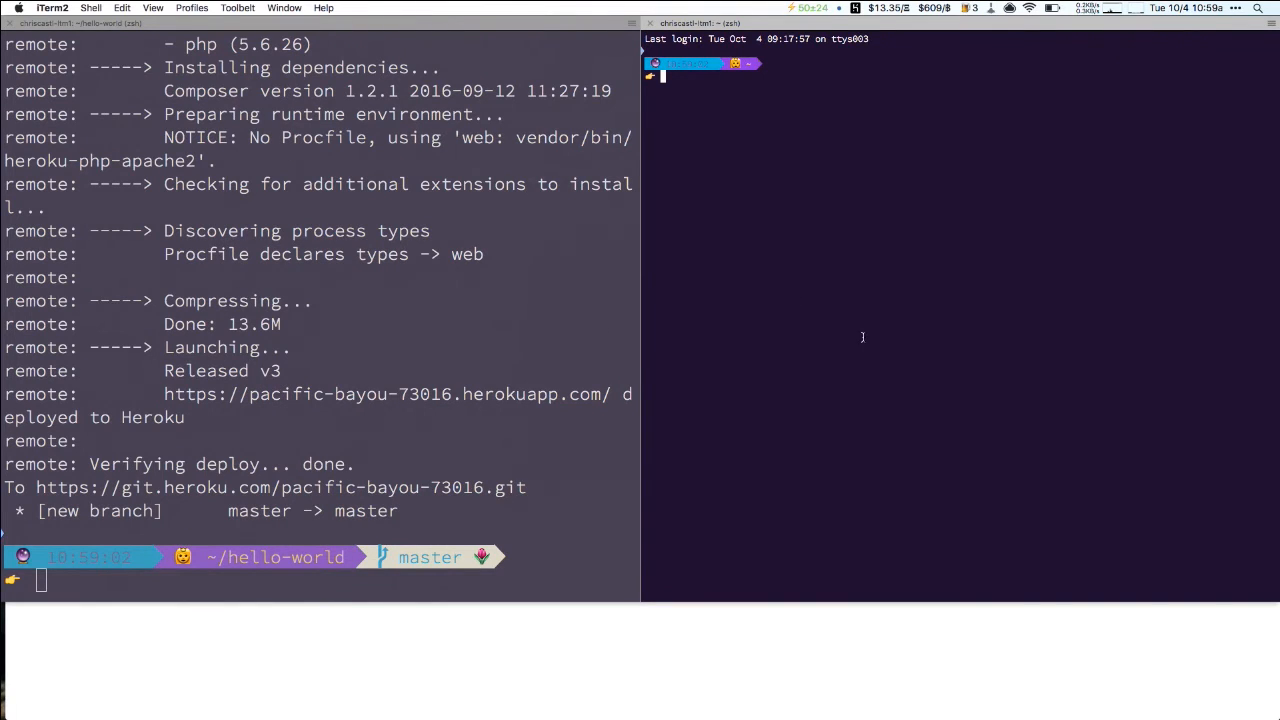
Step: In the second pane, enter hello-world and start the heroku command for live logs
text(cd hello-world)
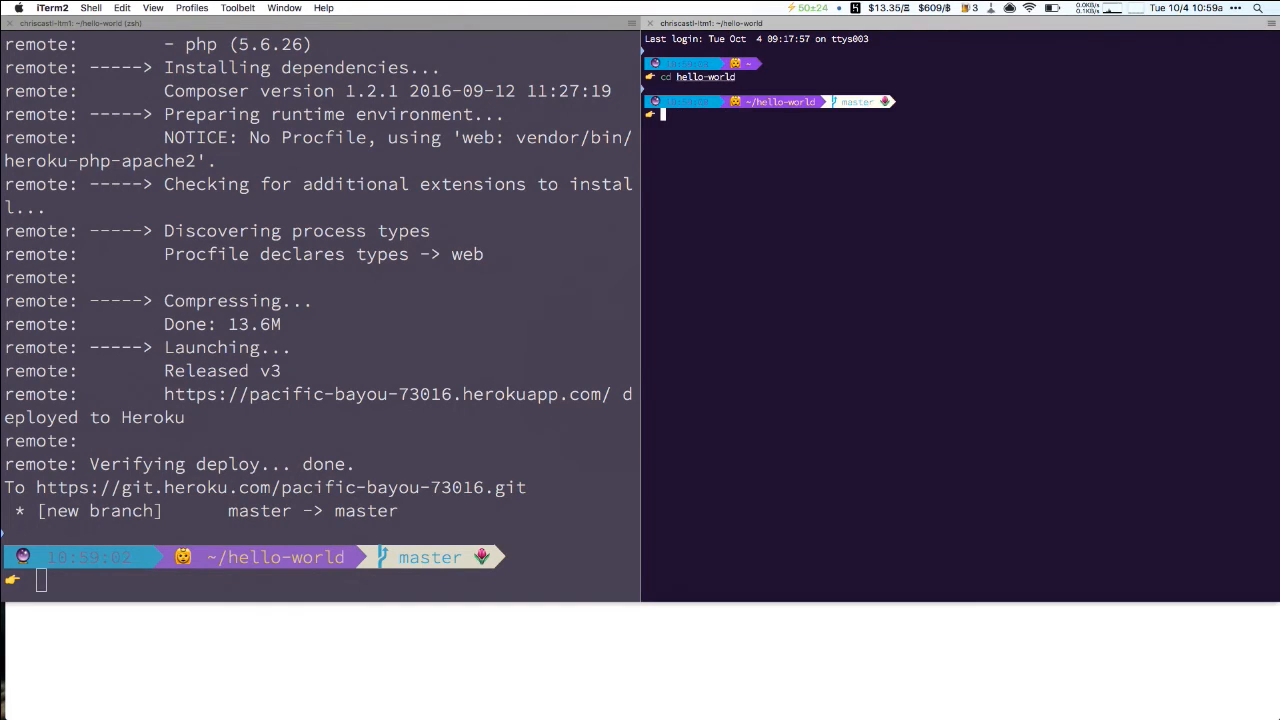
text(heroku create)
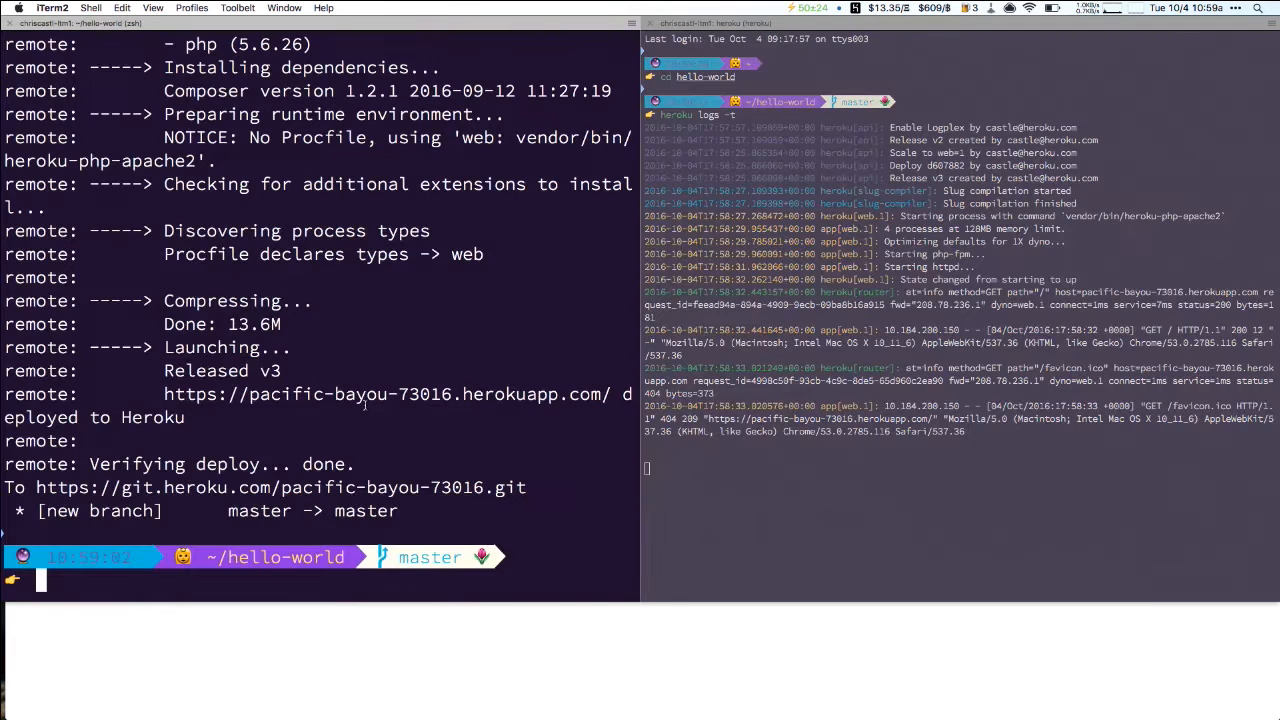
Step: Scale the web process to 100 dynos, then open index.php in vi
text(heroku create)
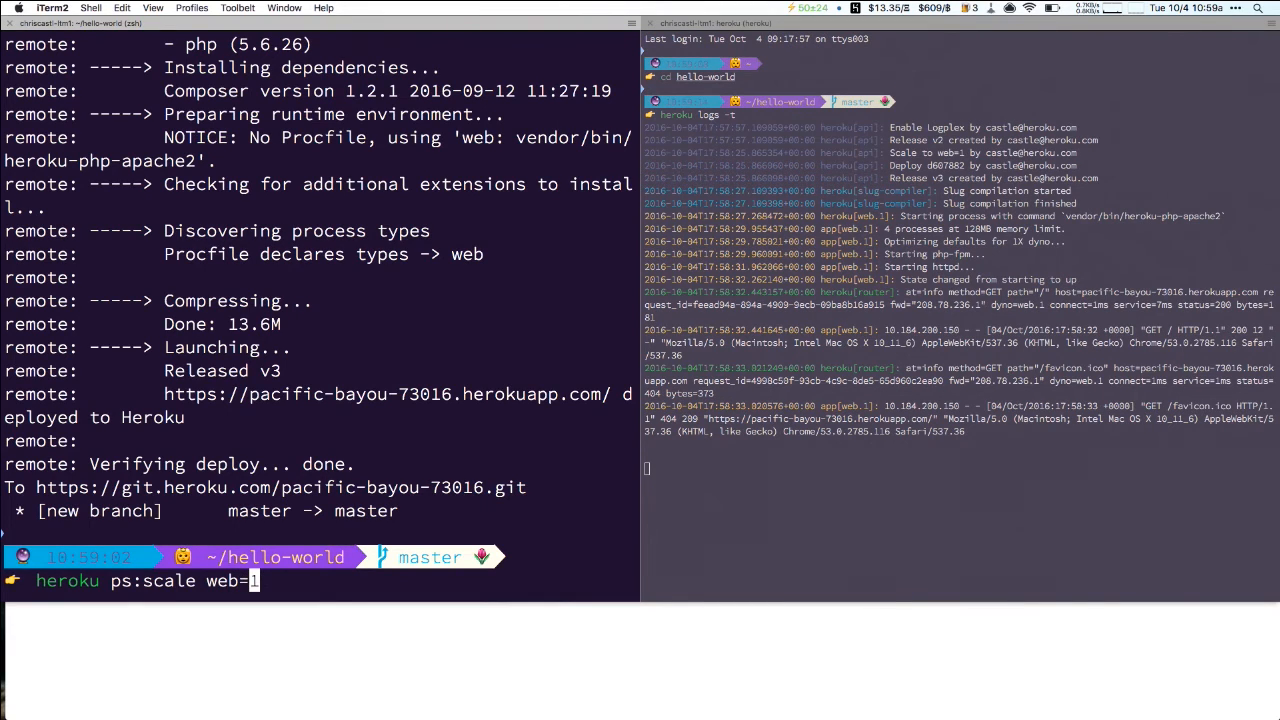
text(00)
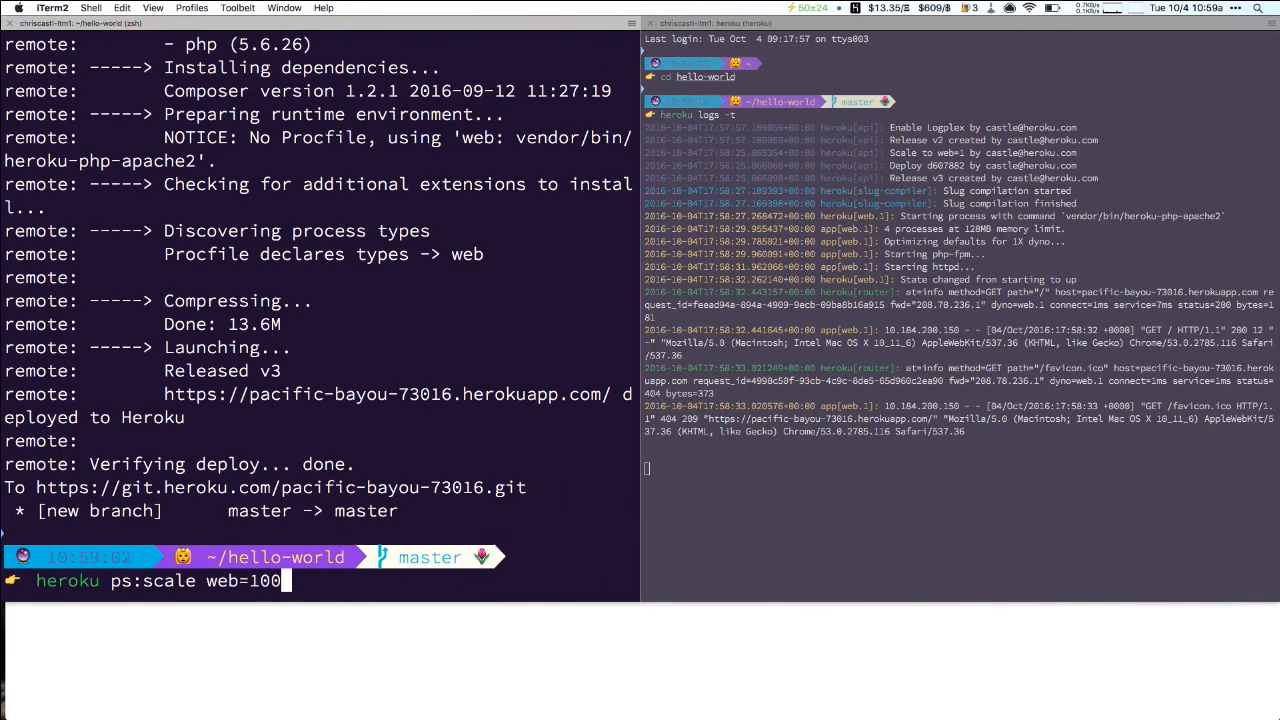
key(Return)
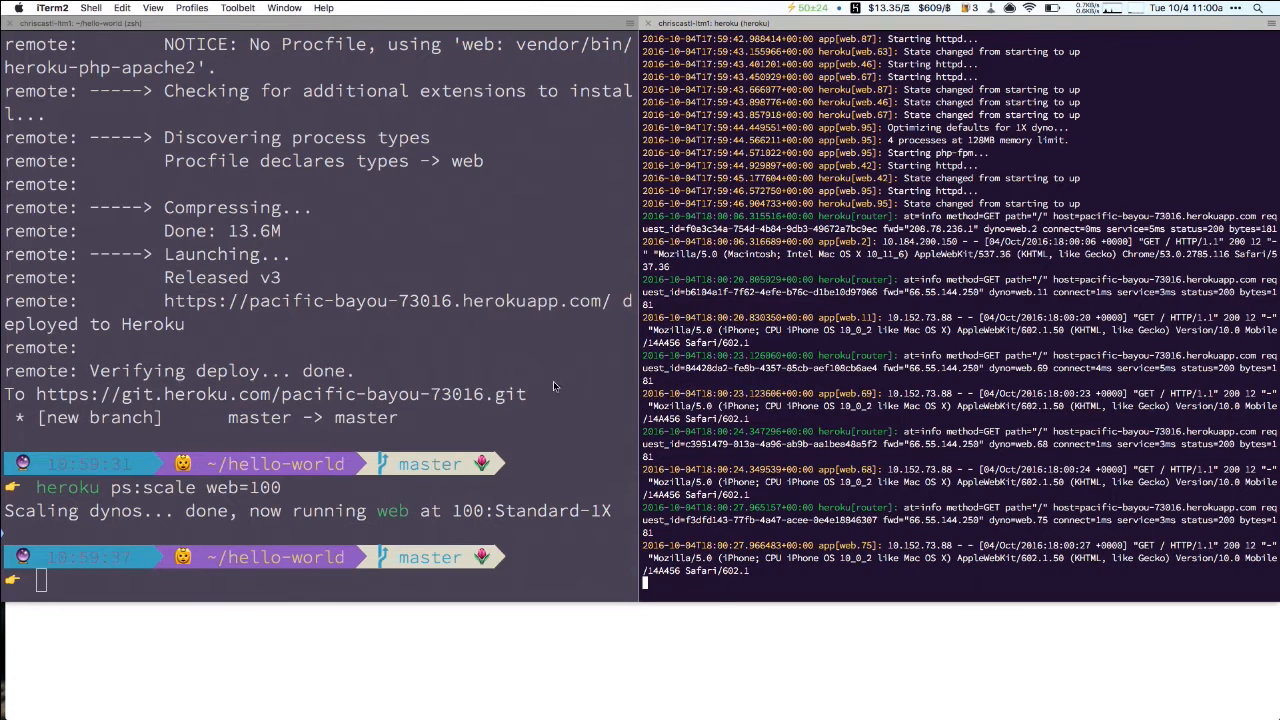
mouse_move(516, 368)
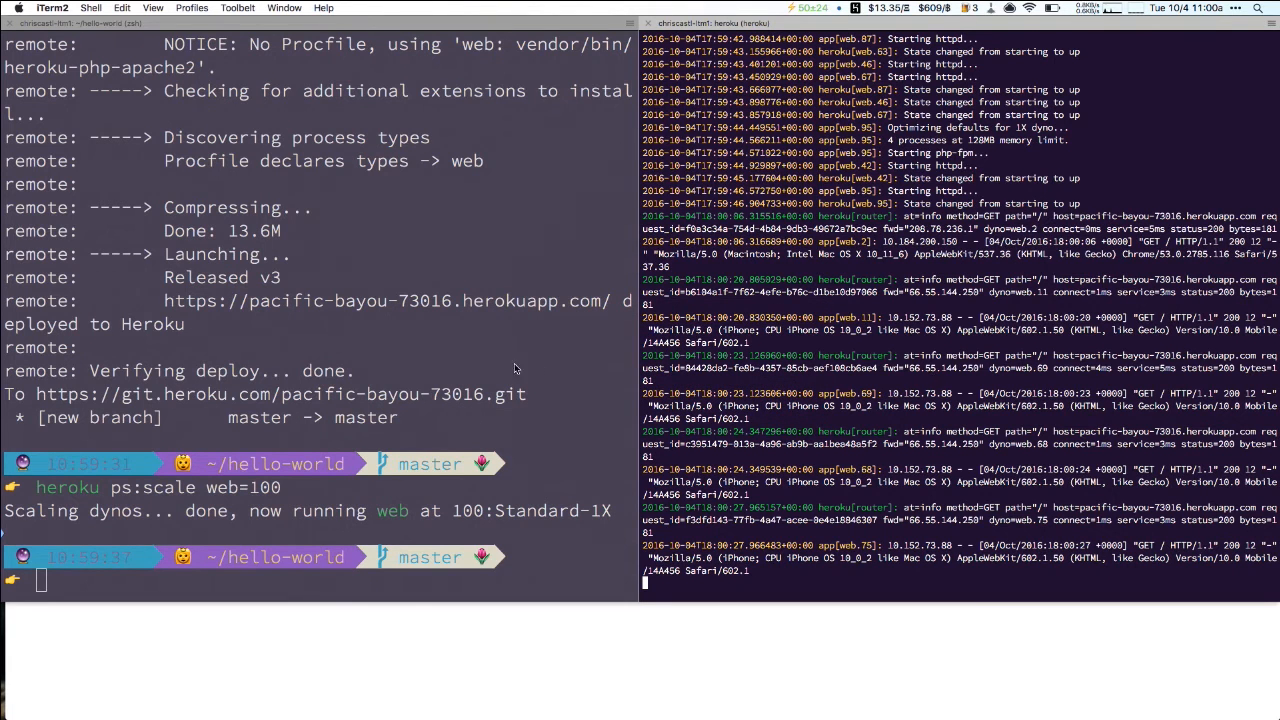
text(vi index.php)
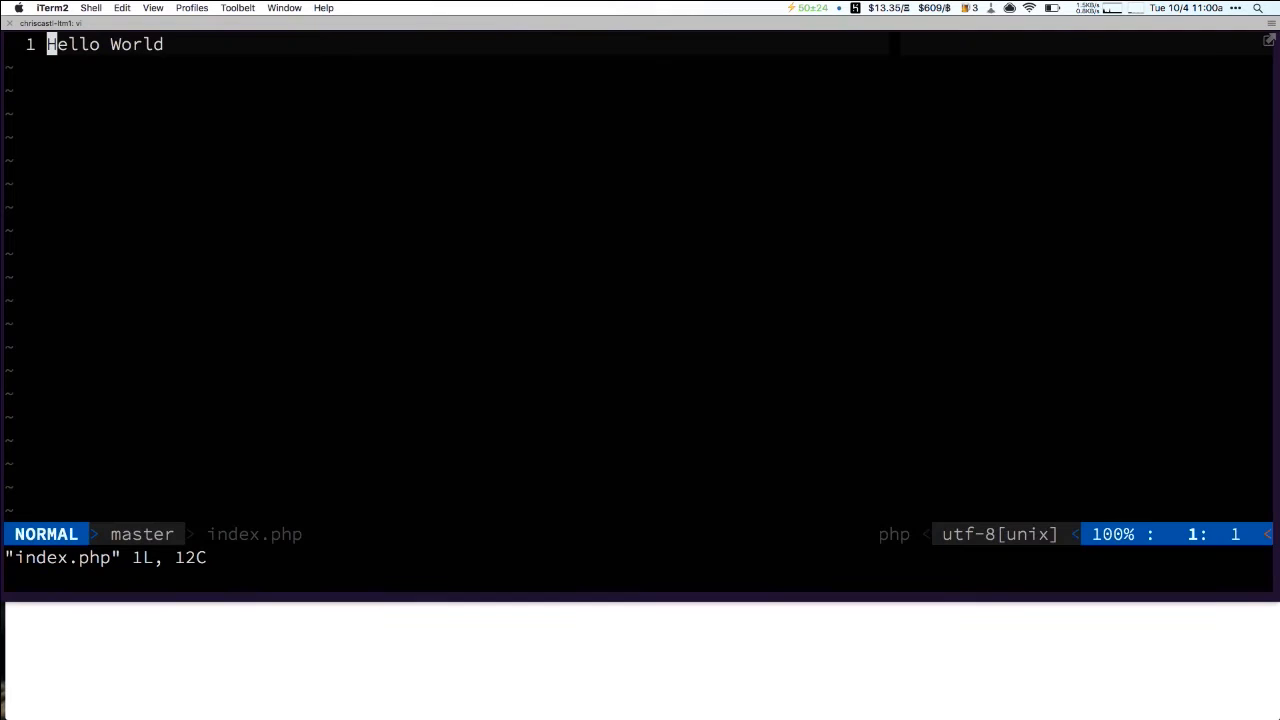
Step: Wrap Hello World in an <h1> tag and write the commit message Make BIGGGERR
key(i)
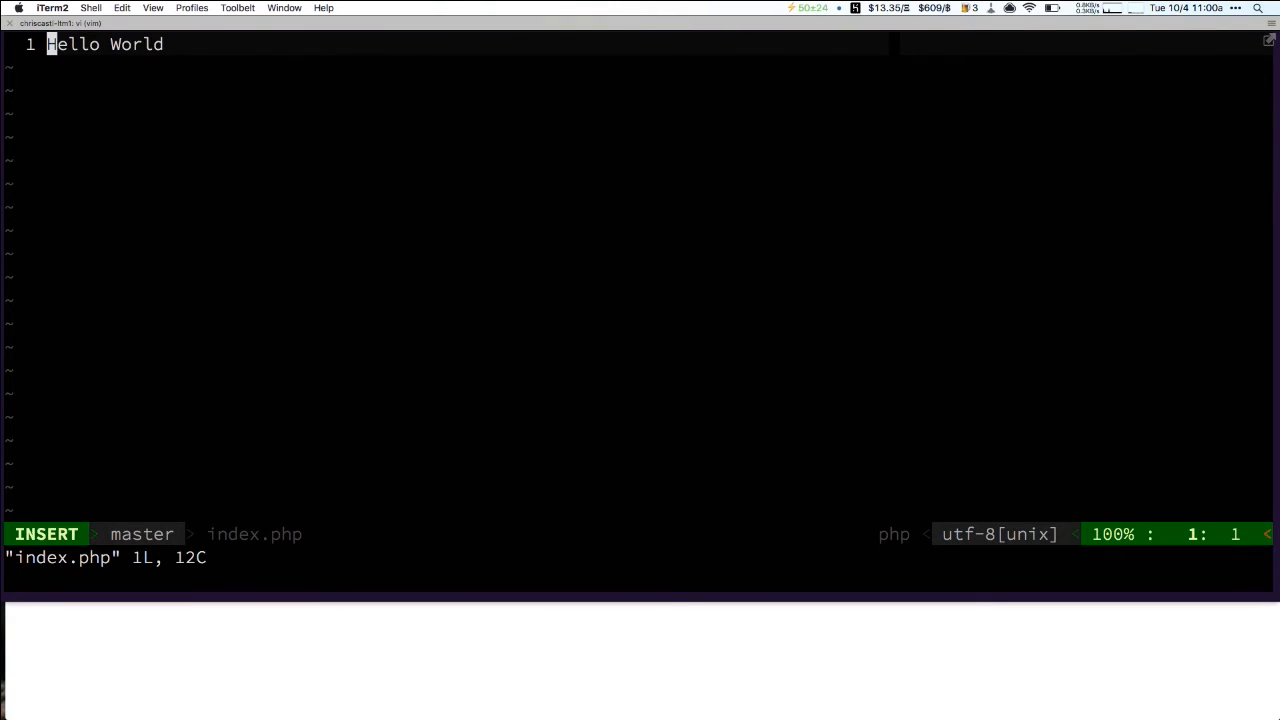
text(<h1>)
text(git commit)
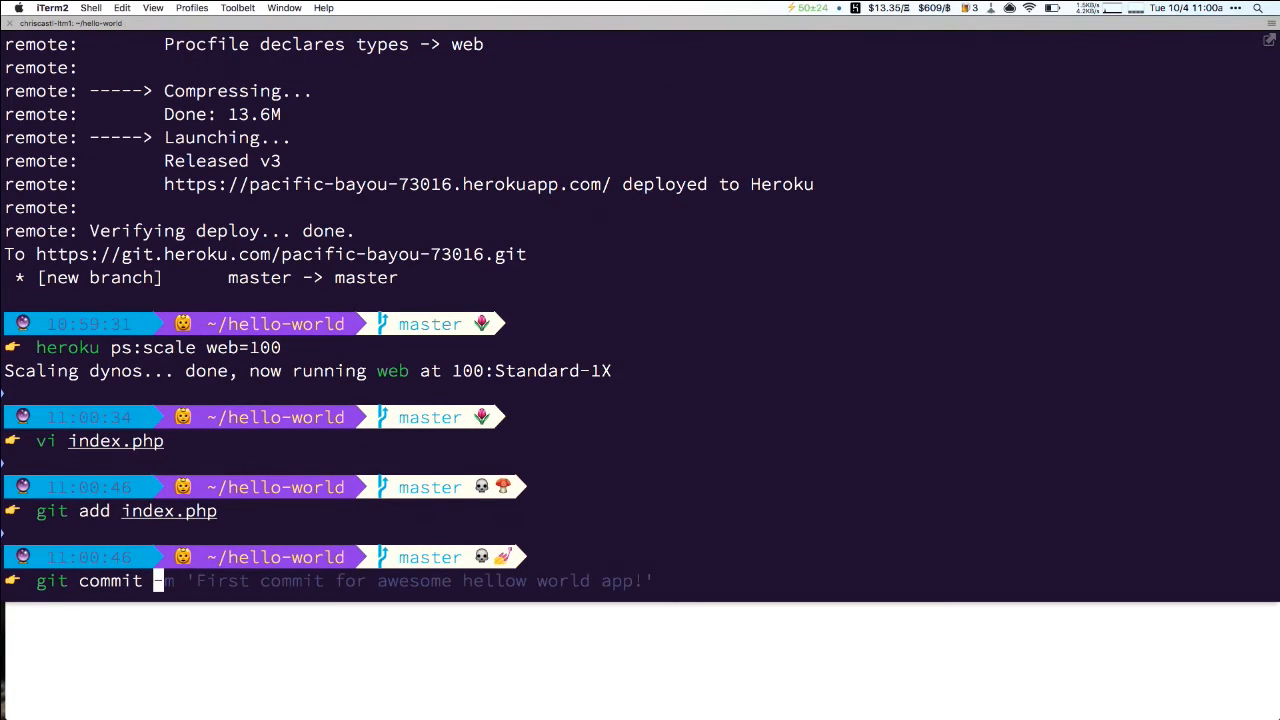
text(M)
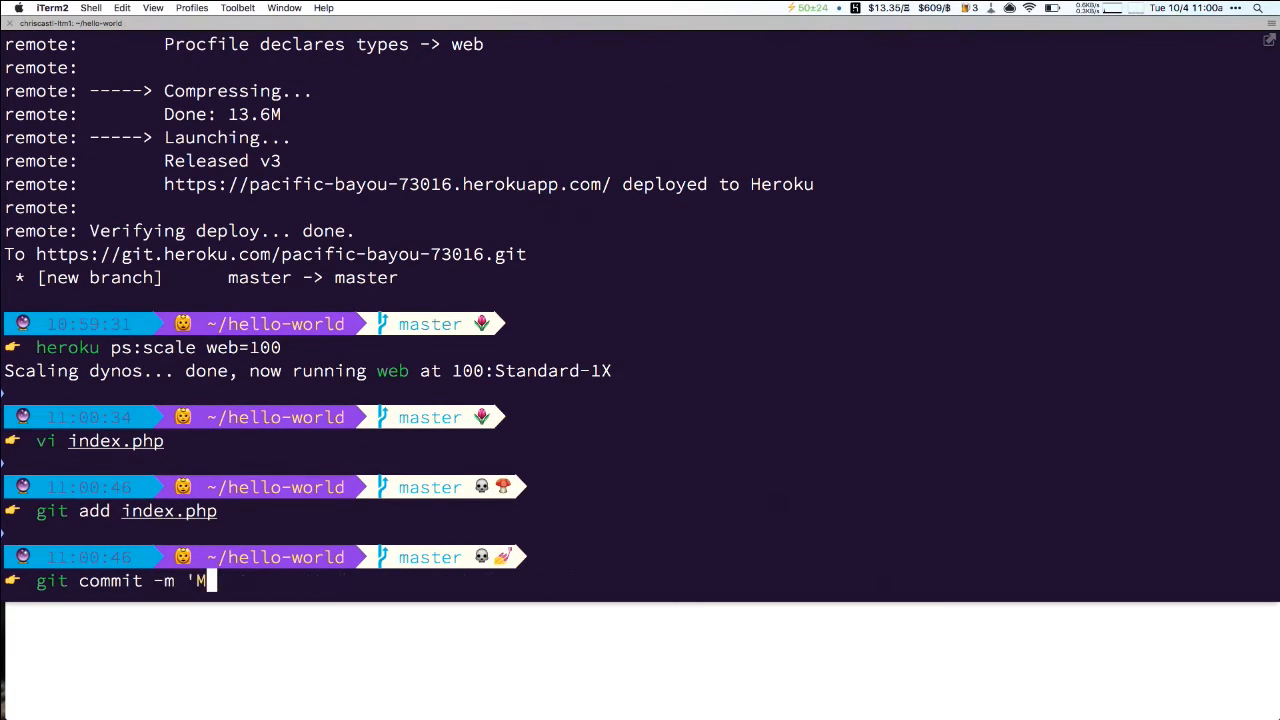
text(ake BIGGGERRRRR')
text(git push heroku master)
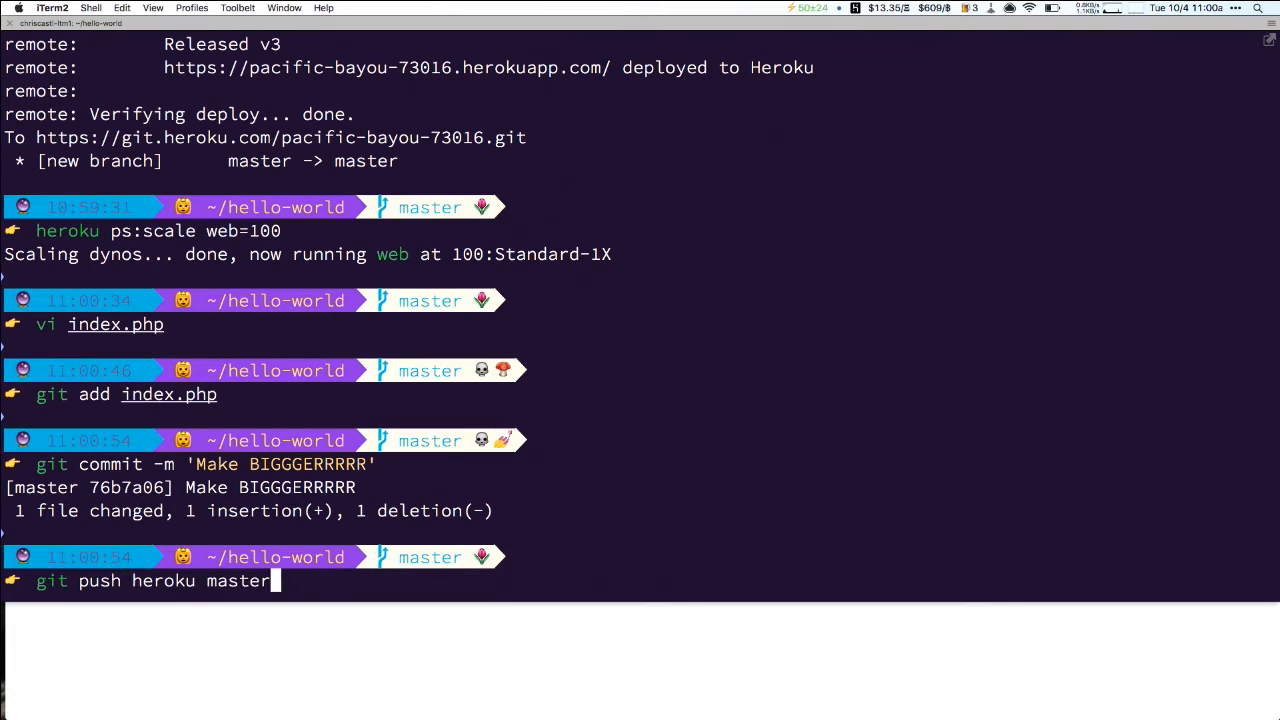
Step: Run git push heroku master and watch the build deploy release v4
key(enter)
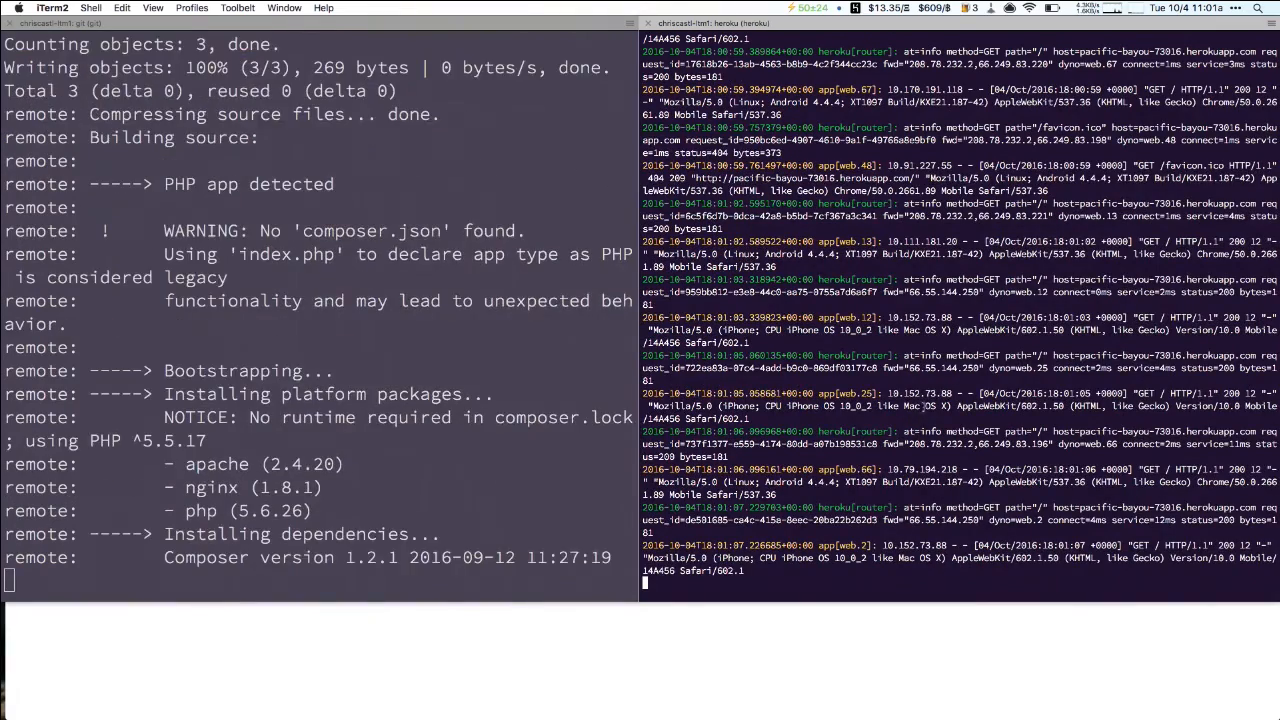
scroll(down, 3)
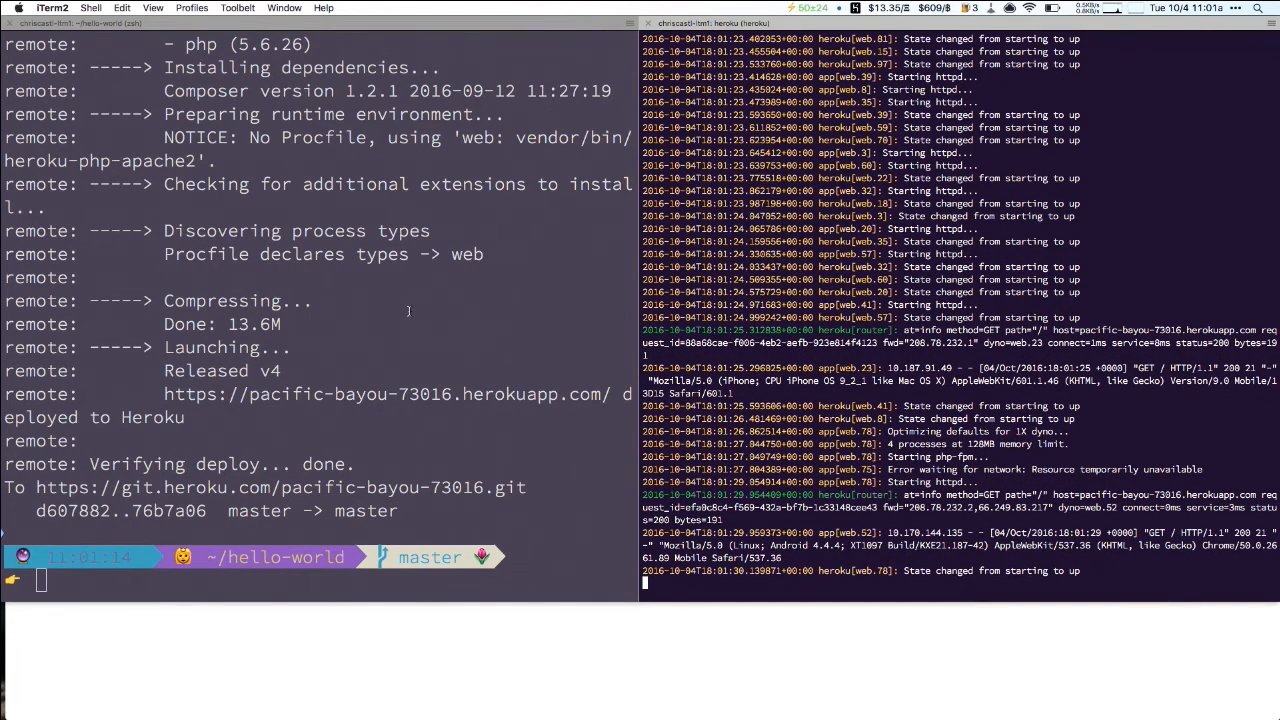
mouse_move(388, 620)
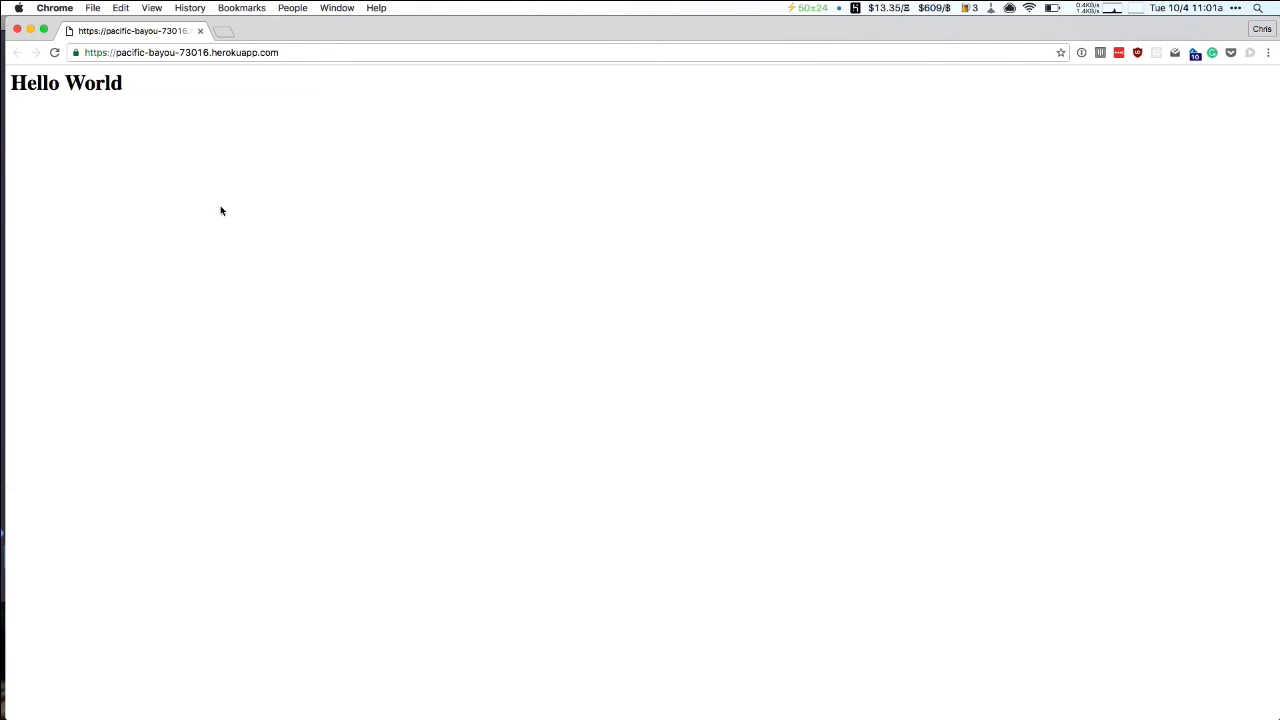
mouse_move(292, 196)
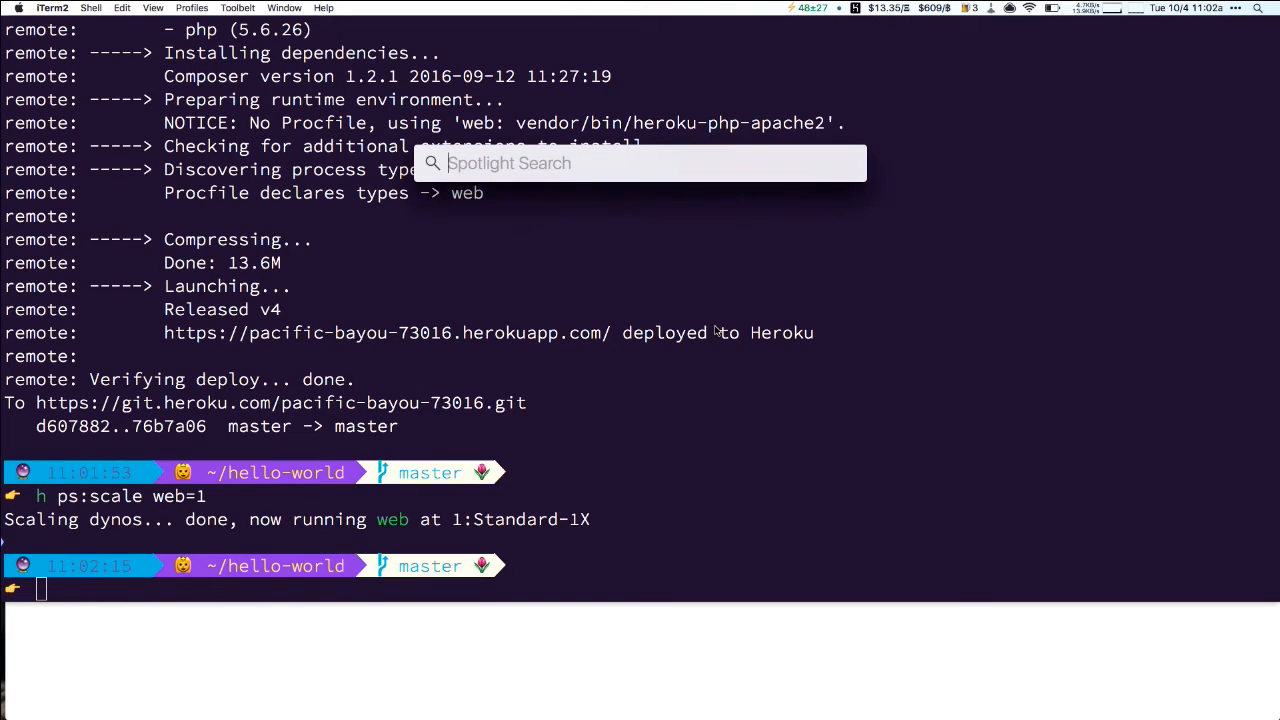
Step: Enter 25/(30*24*60) in Spotlight to get about 0.000579 dollars per minute
text(25 *)
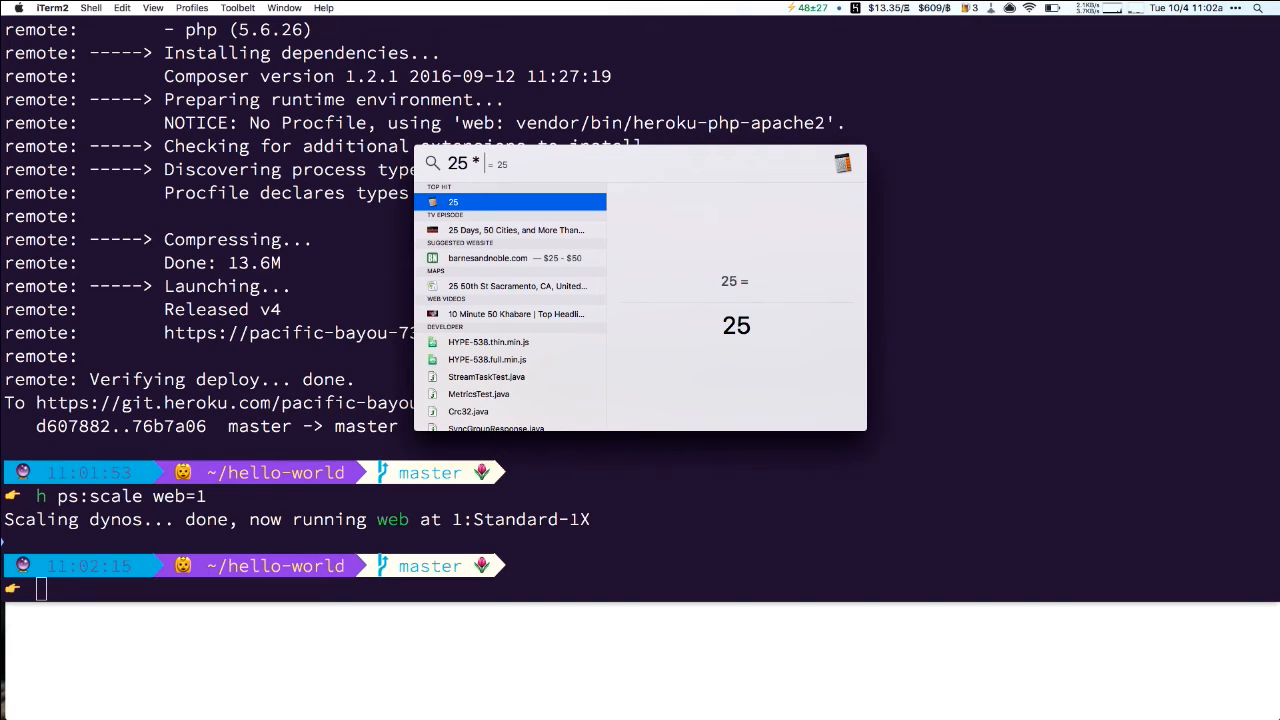
text((30*)
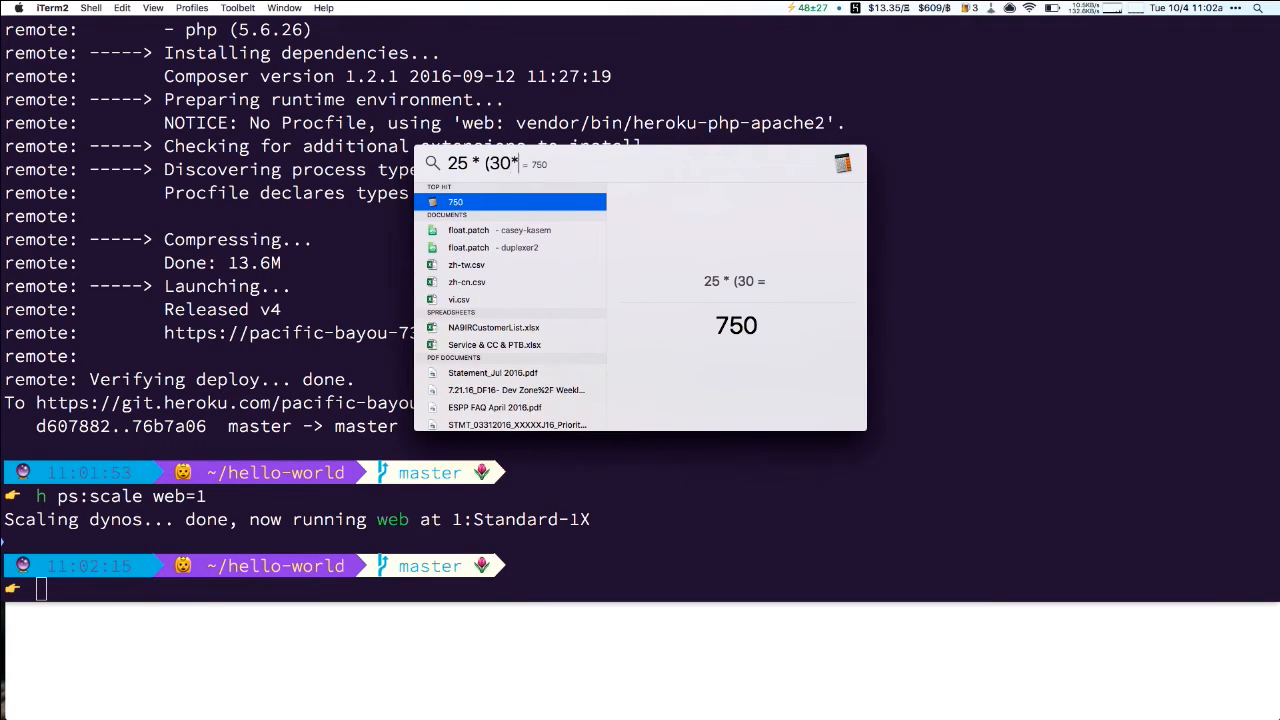
text(24)
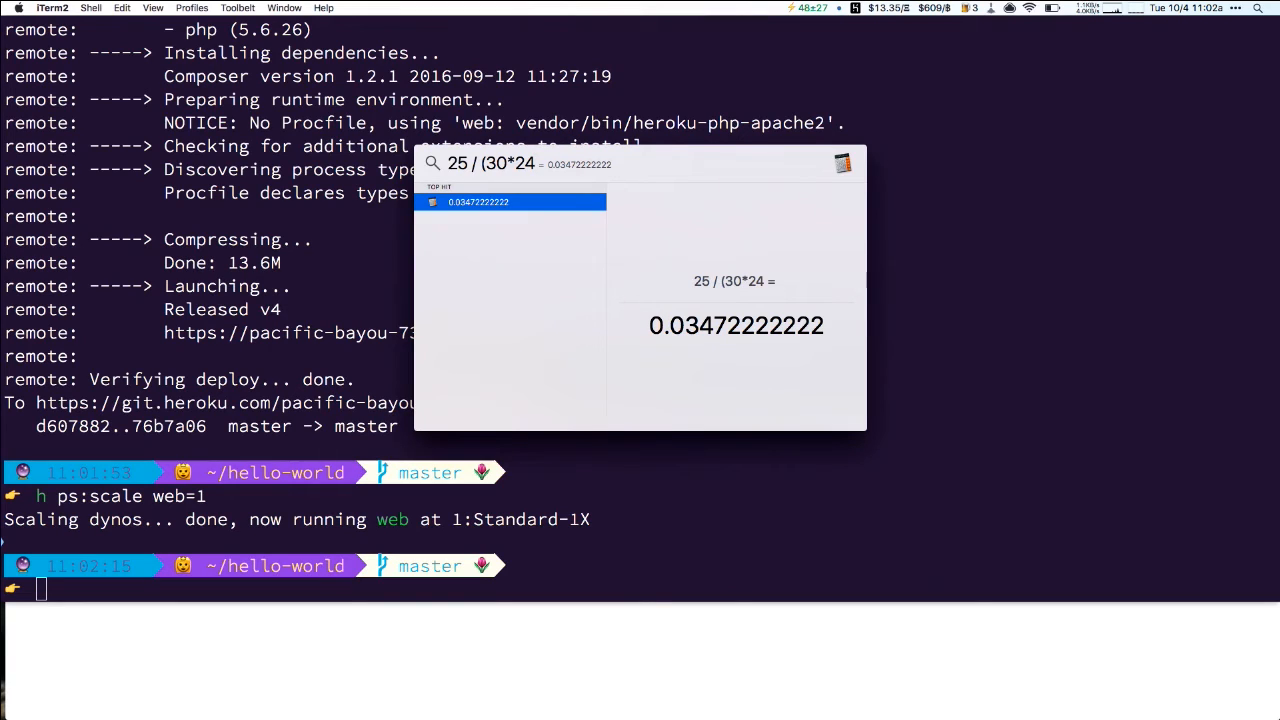
text(*60)
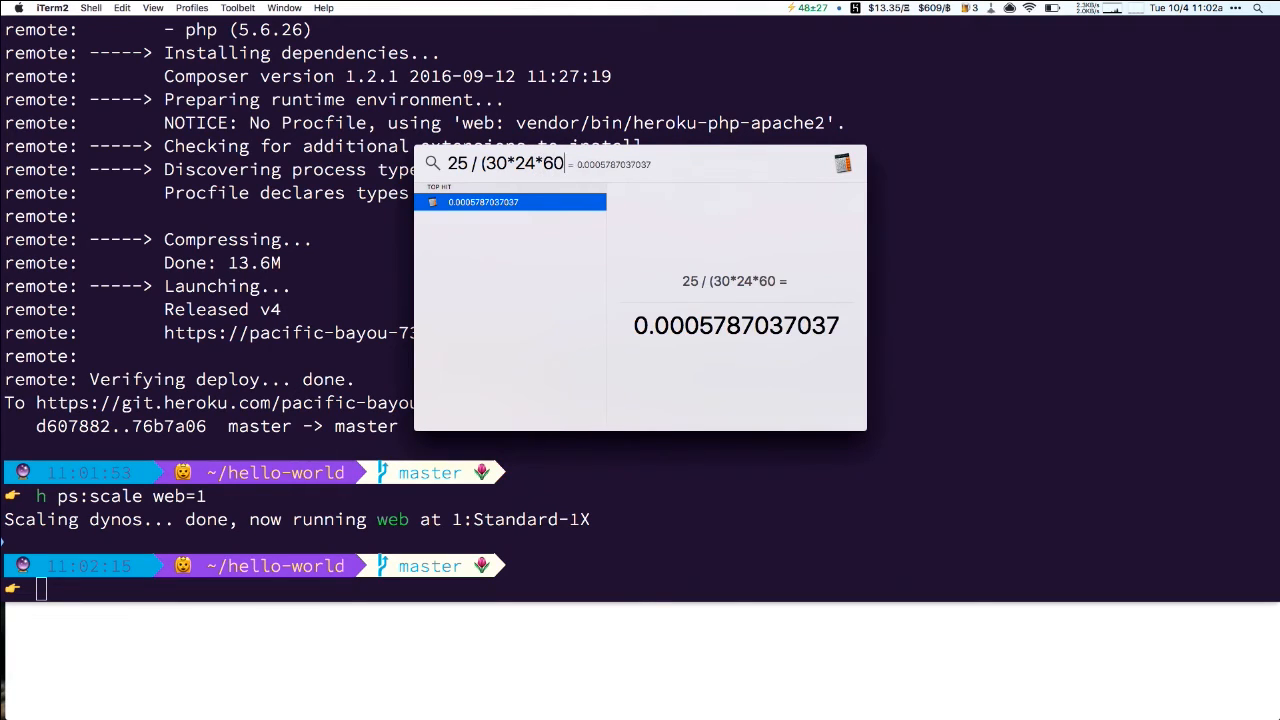
text())
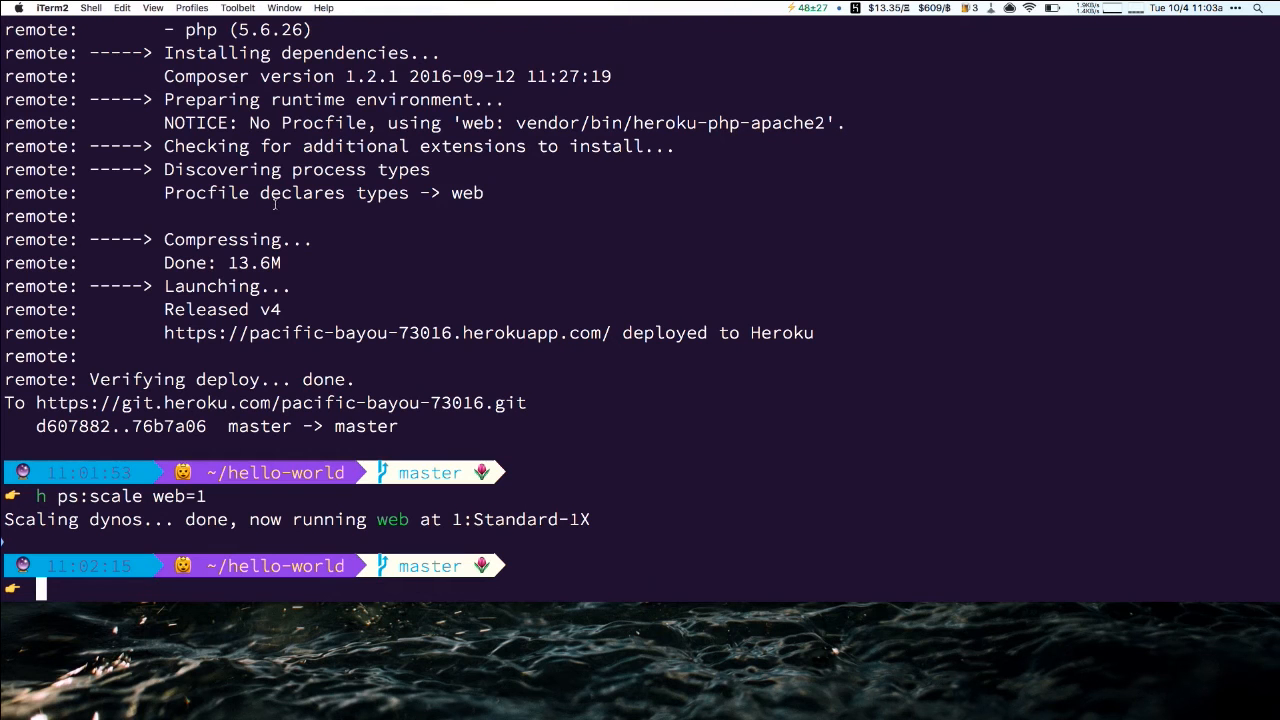
Step: Exit the shell session and switch away from iTerm2
text(exit)
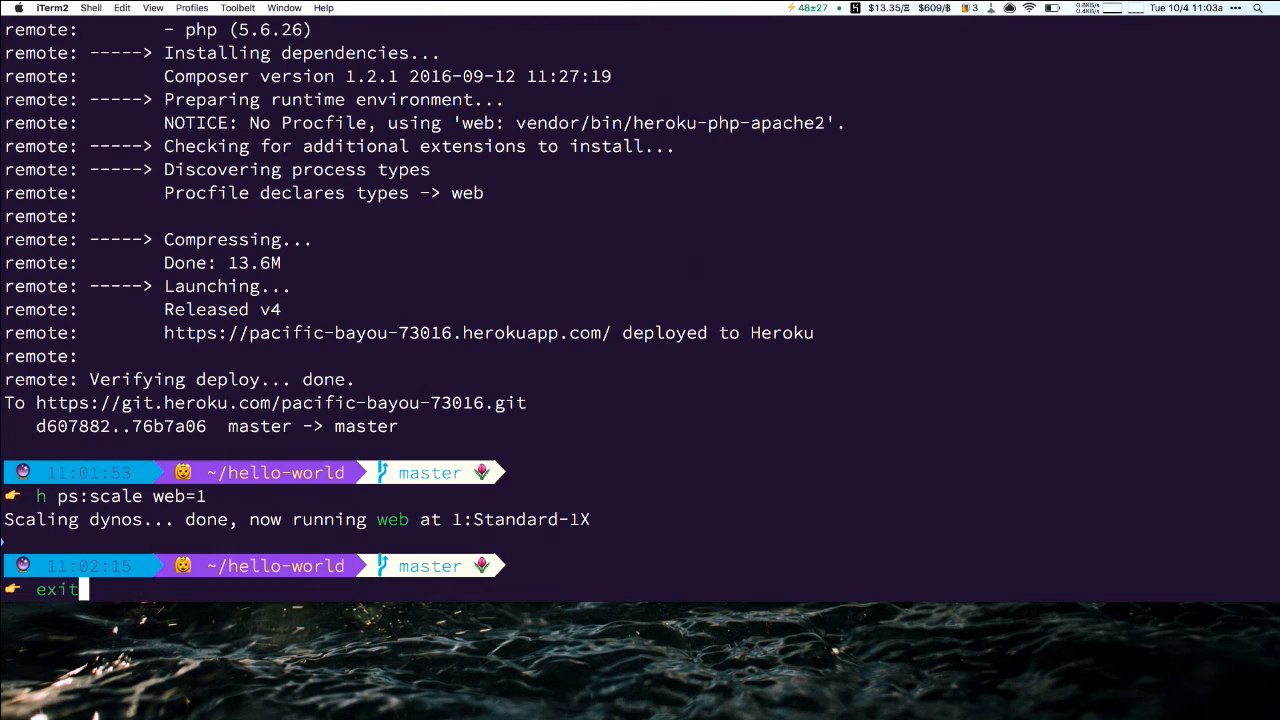
key(cmd+tab)
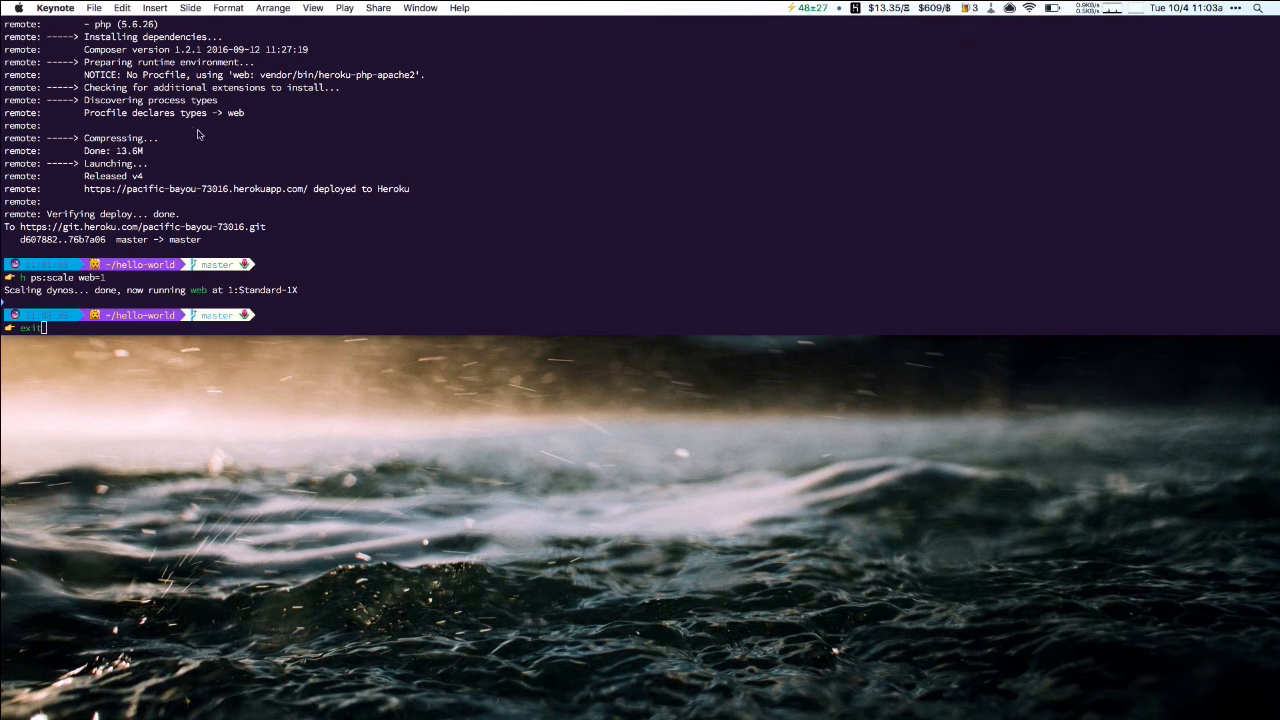
Step: Bring the Keynote deck to the front on the Demo Time! slide
click(56, 8)
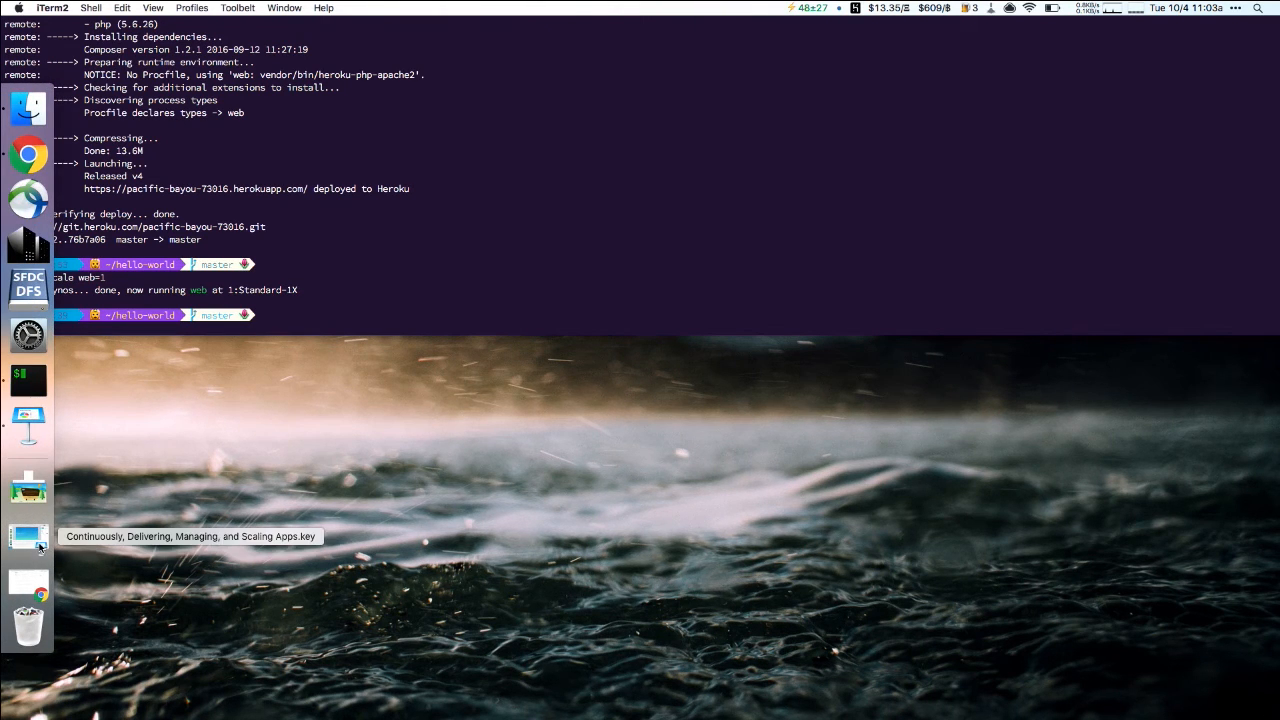
click(28, 536)
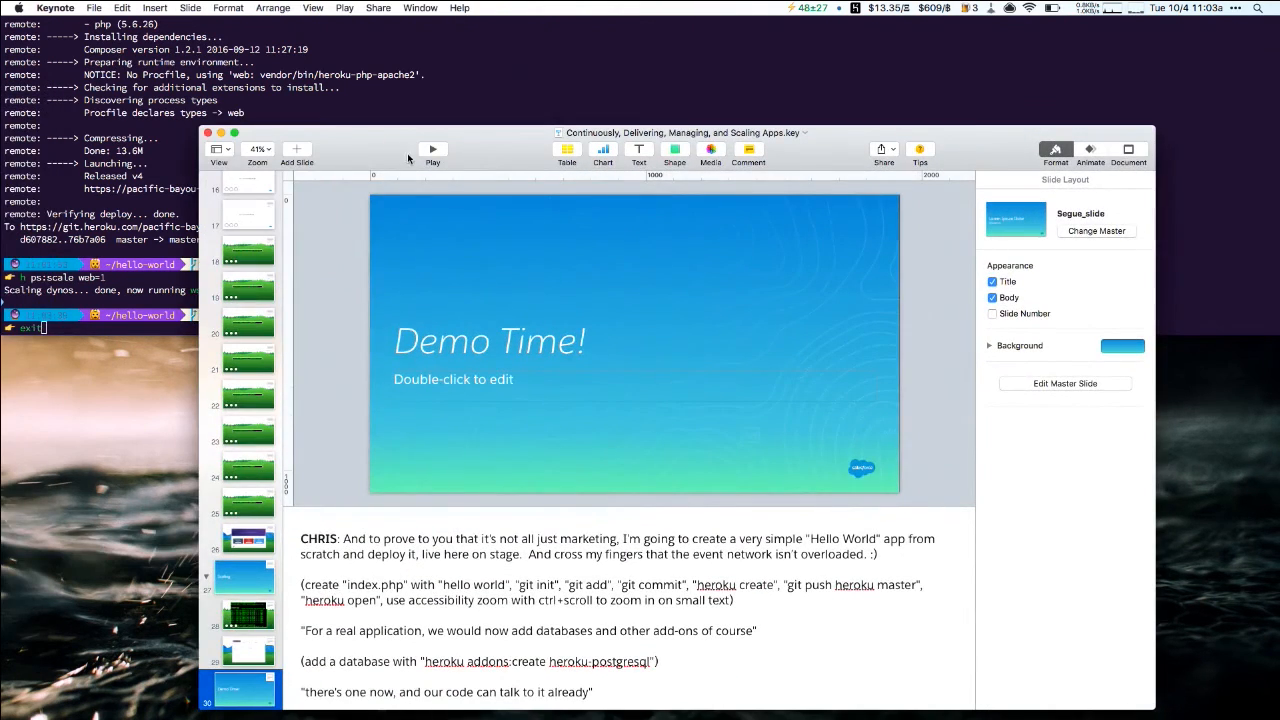